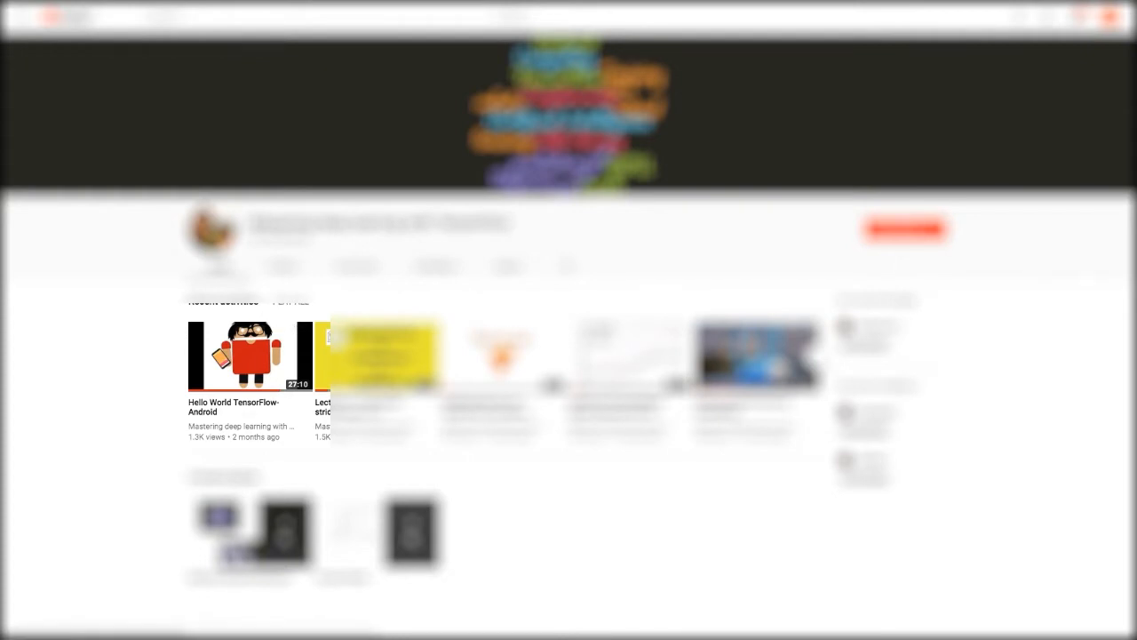
mouse_move(251, 355)
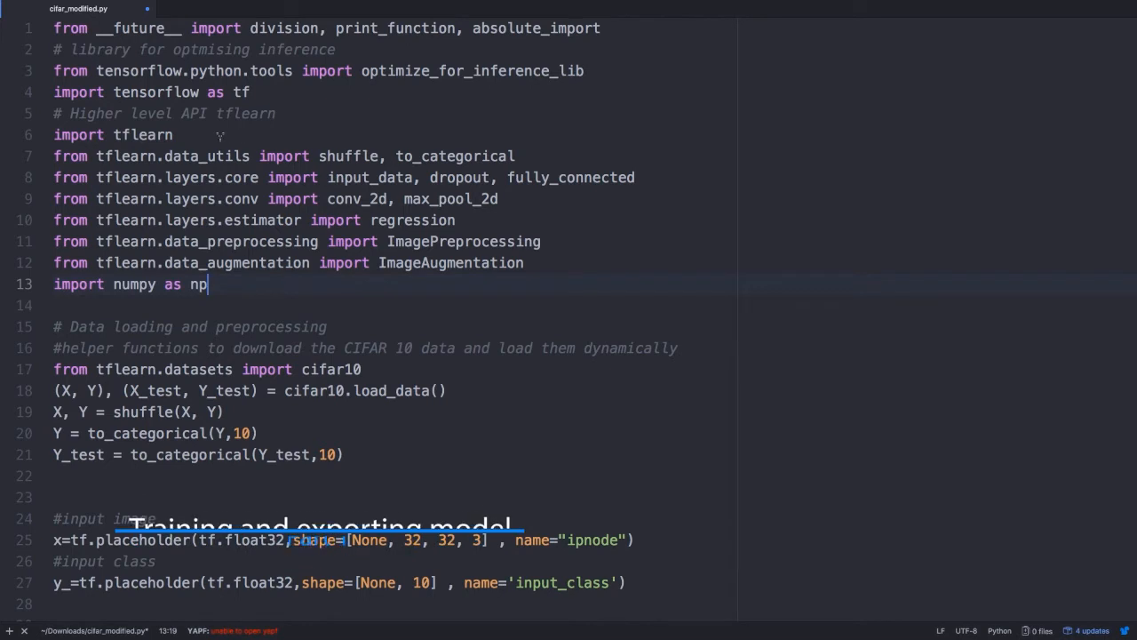
click(61, 70)
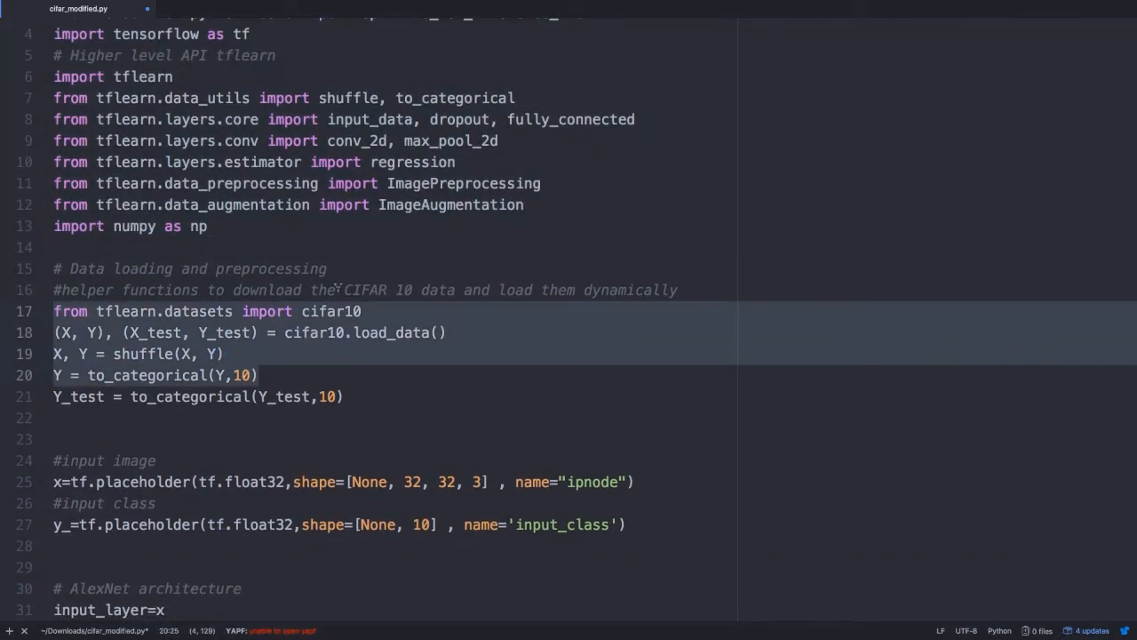
scroll(down, 3)
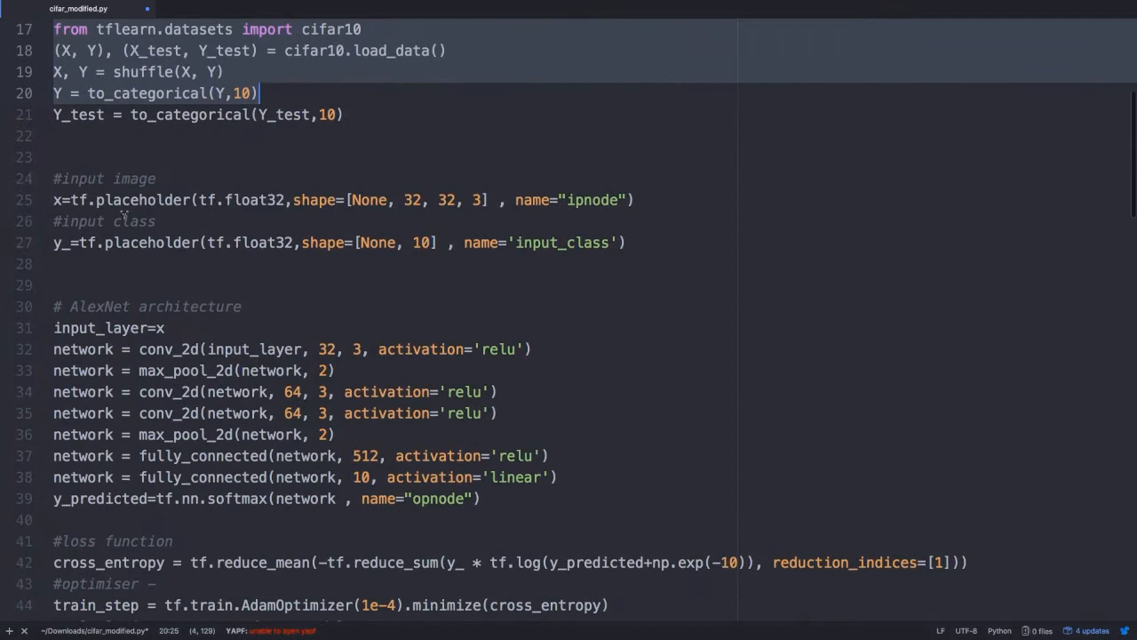
scroll(down, 3)
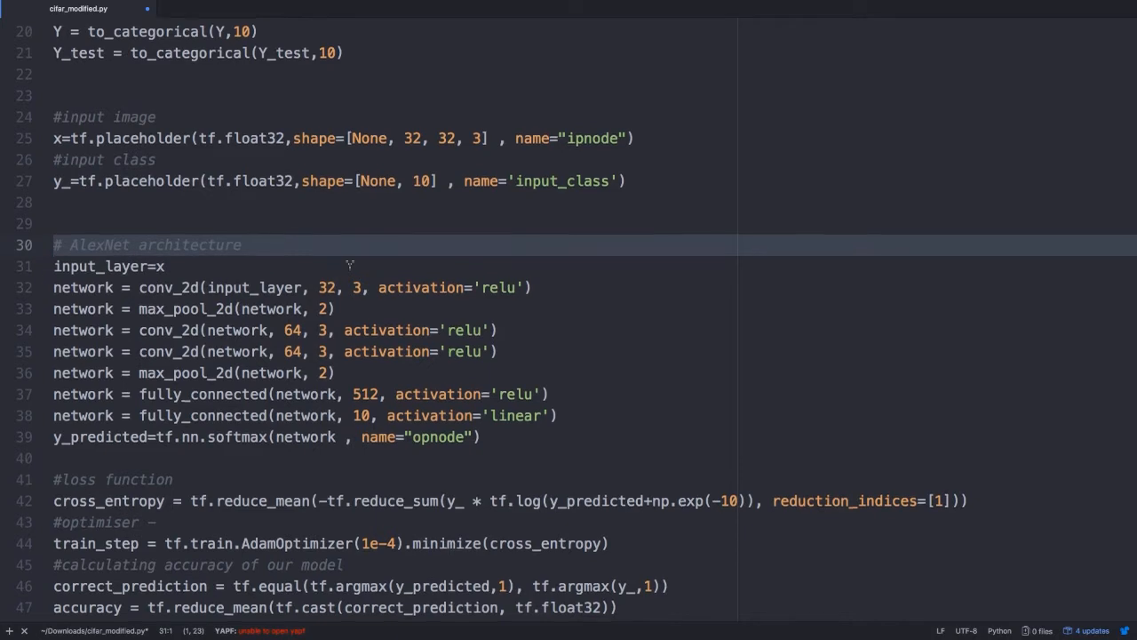
scroll(down, 3)
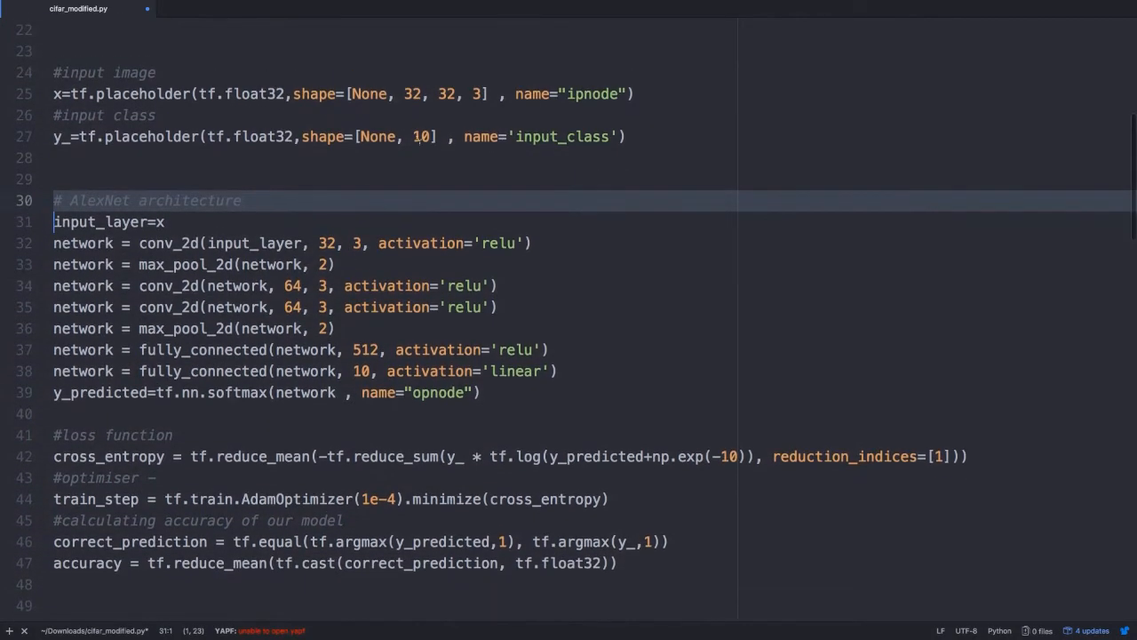
double_click(422, 136)
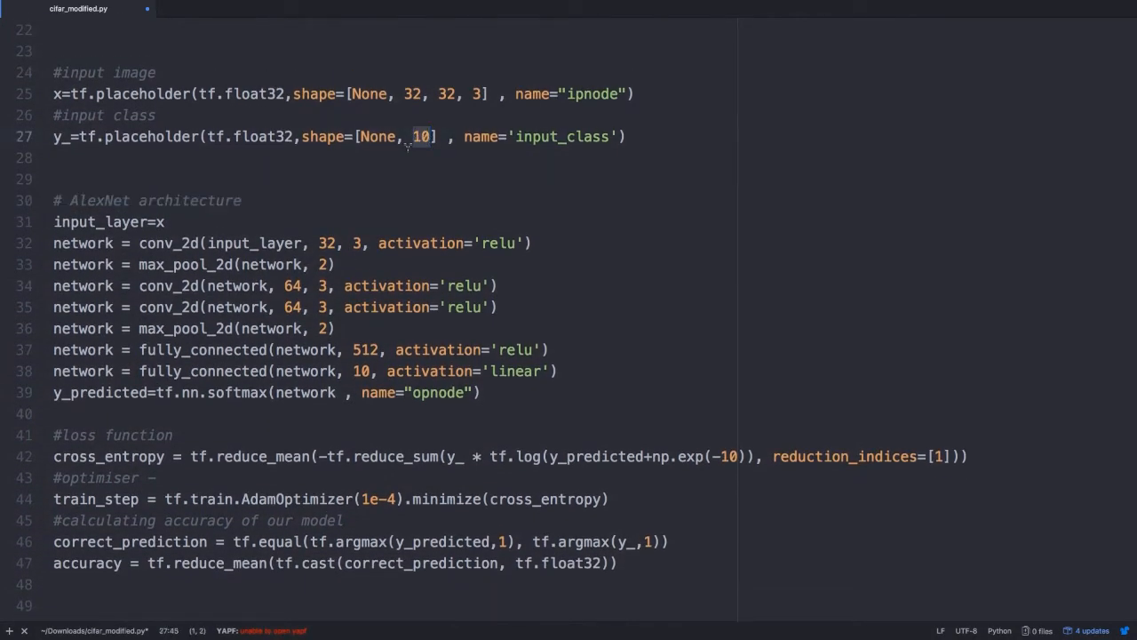
scroll(down, 3)
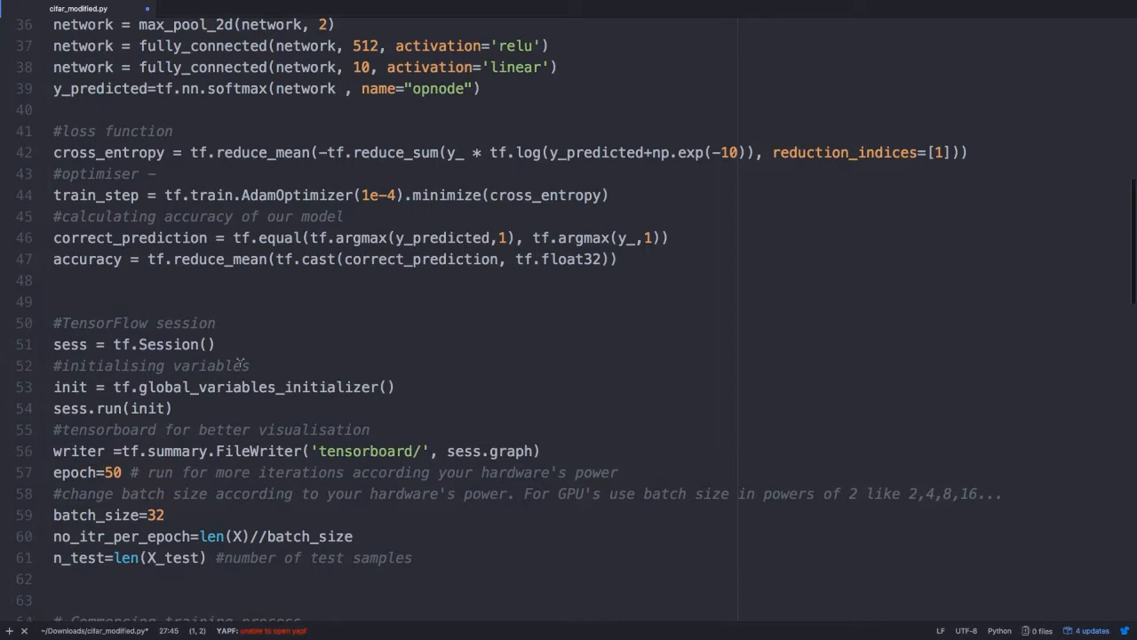
scroll(down, 3)
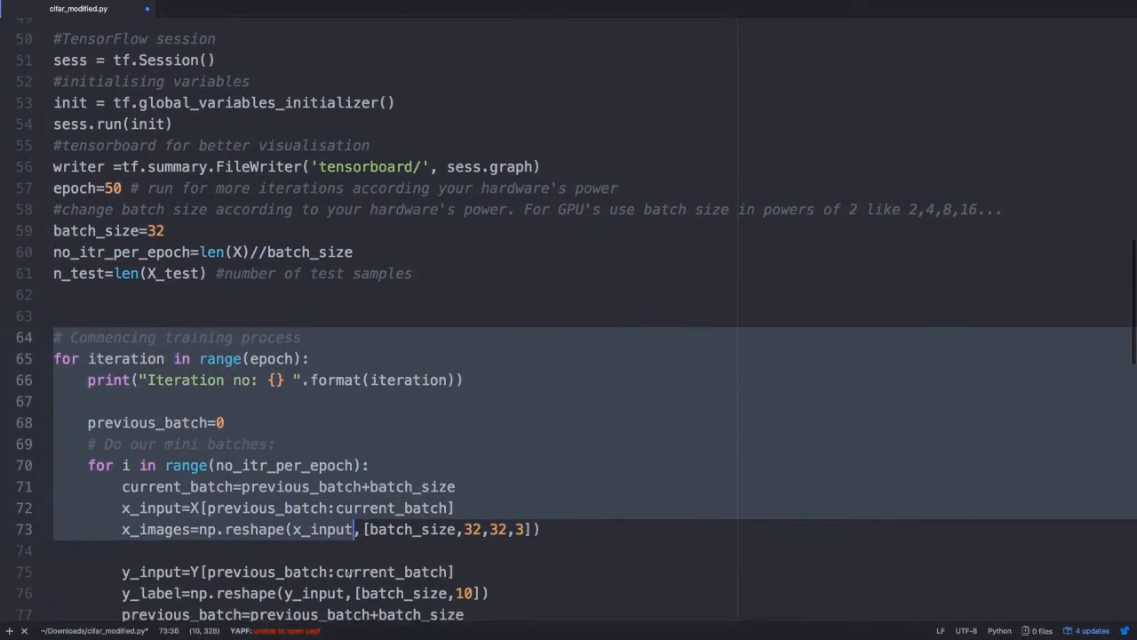
Step: Scroll cifar_modified.py to its graph-freezing code, then open the Cifar project folder in Finder
scroll(down, 3)
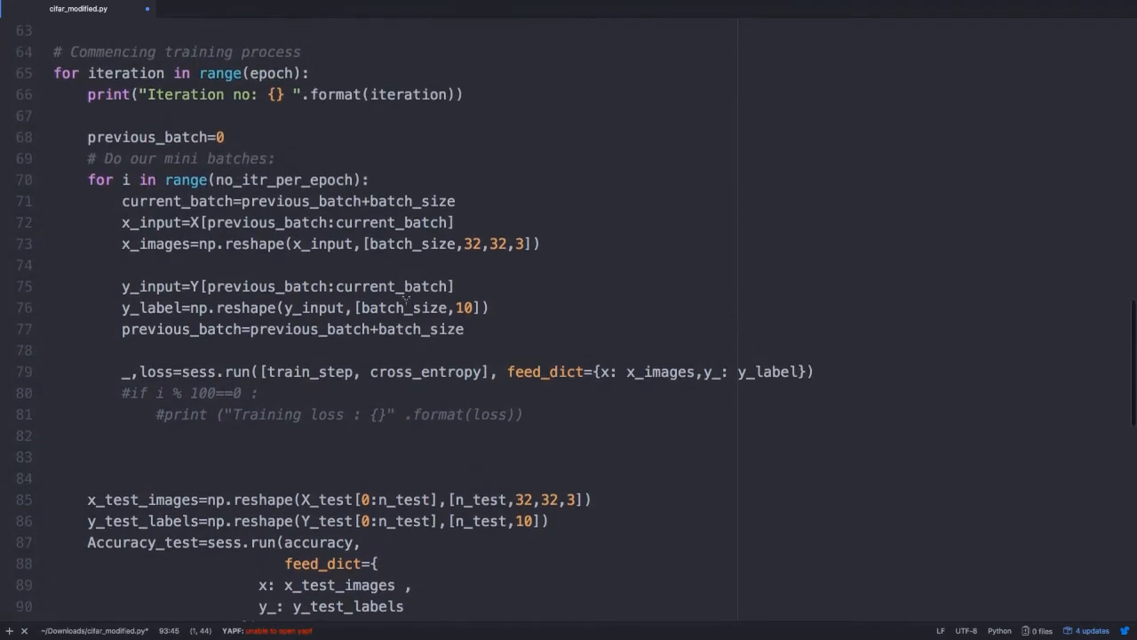
scroll(down, 3)
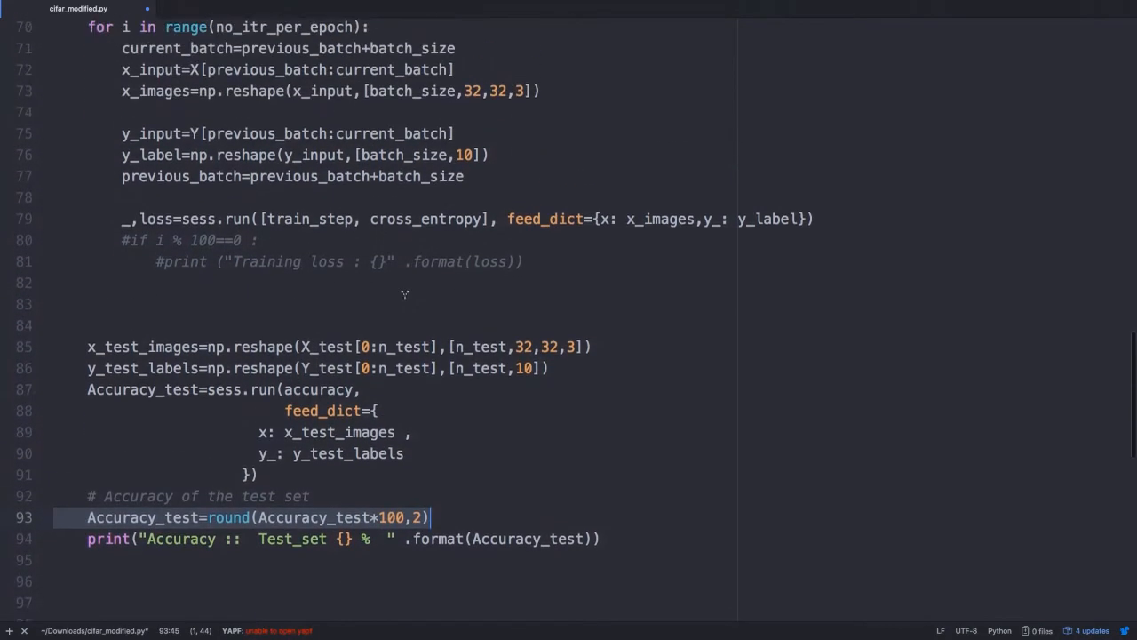
scroll(down, 3)
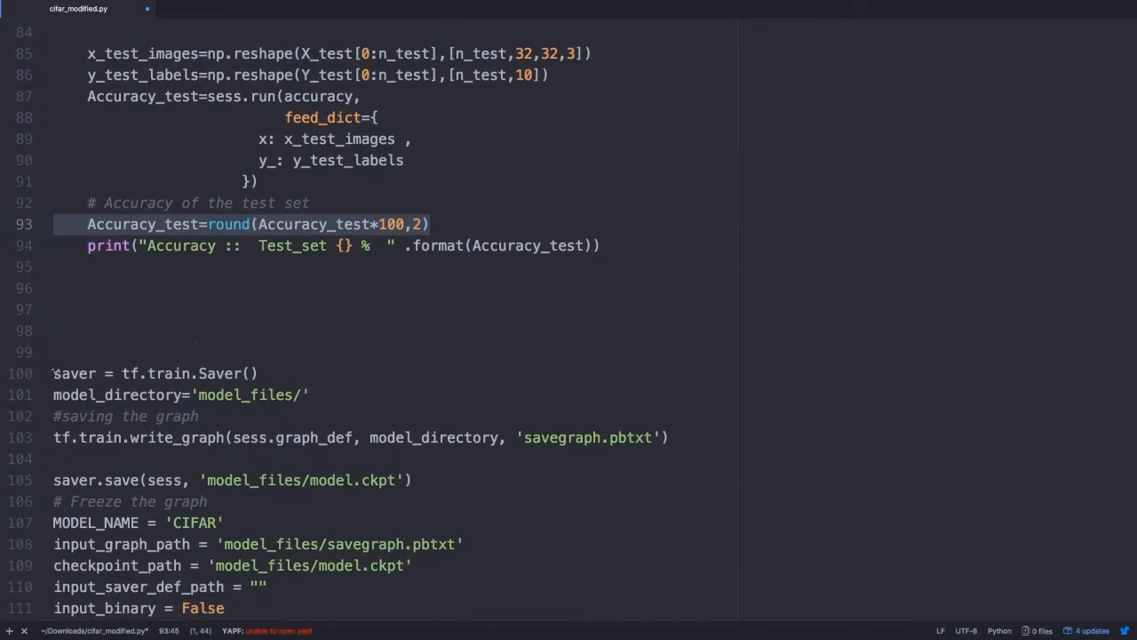
scroll(down, 3)
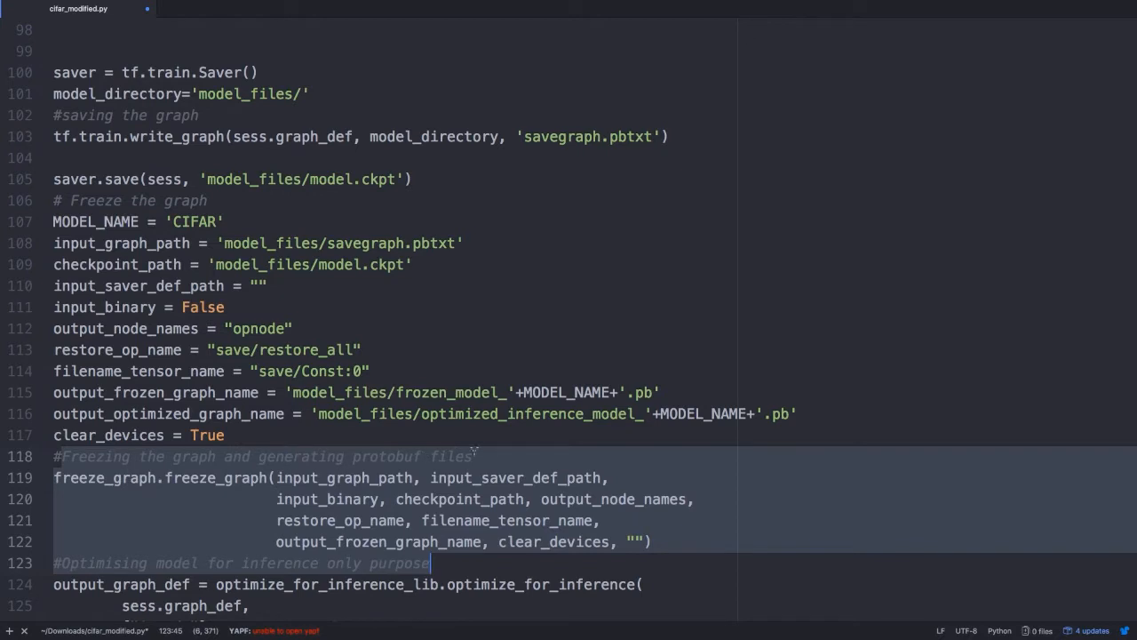
scroll(down, 3)
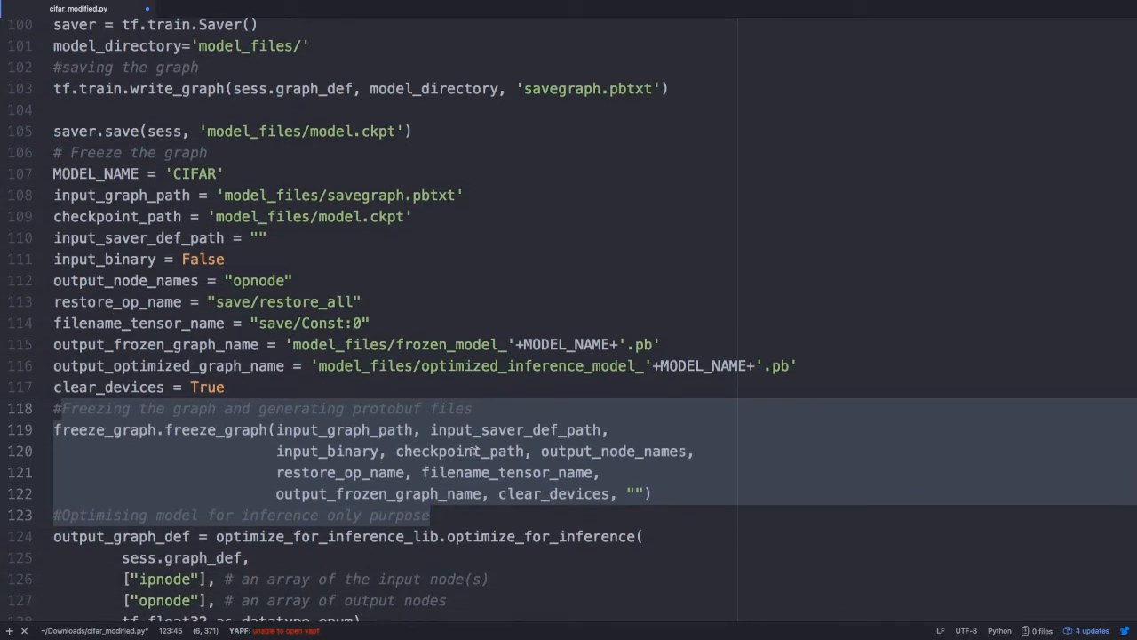
scroll(down, 3)
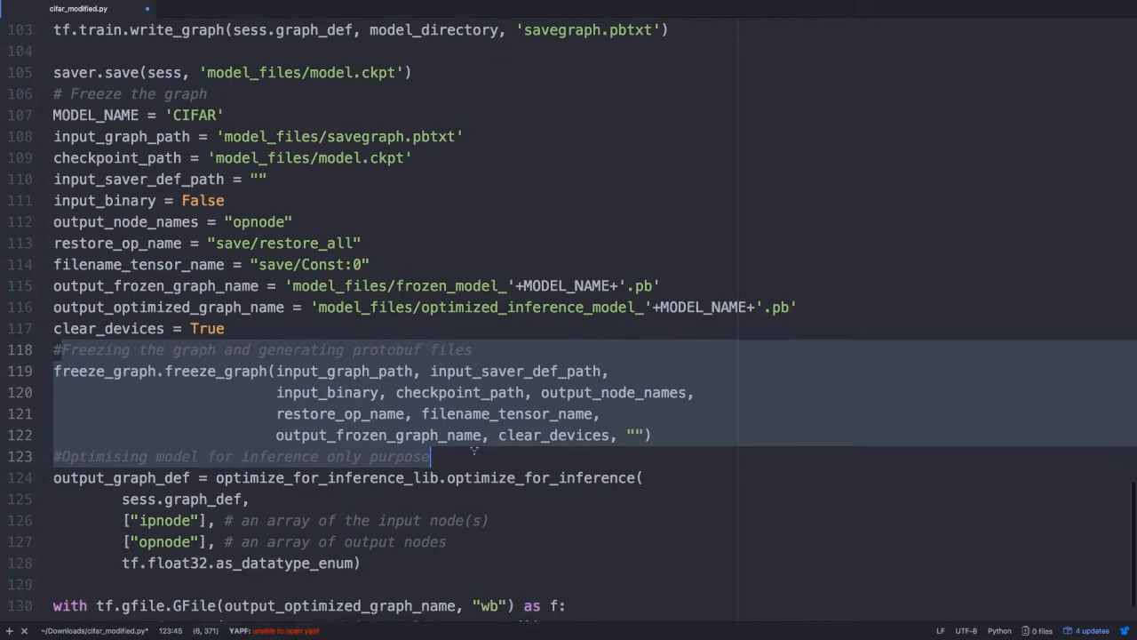
scroll(down, 3)
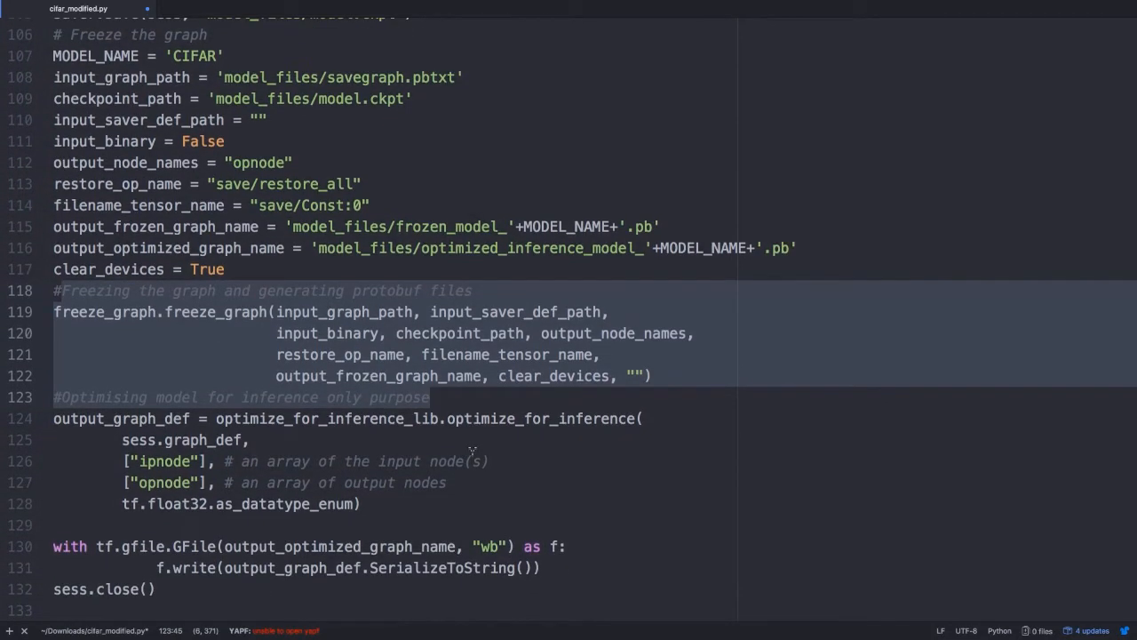
click(430, 397)
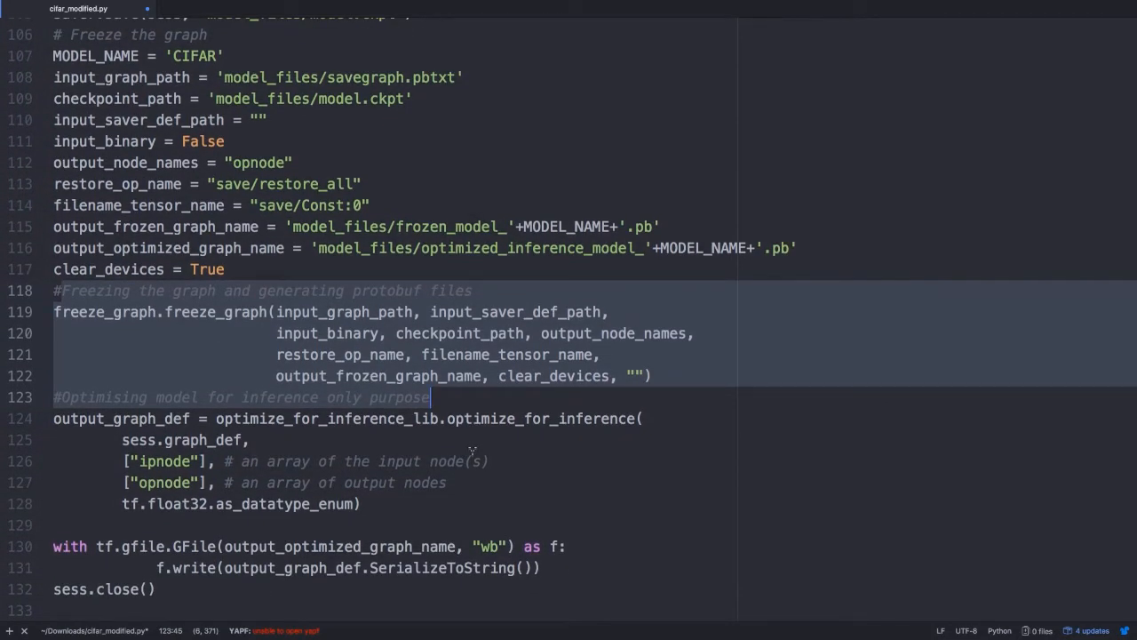
mouse_move(357, 483)
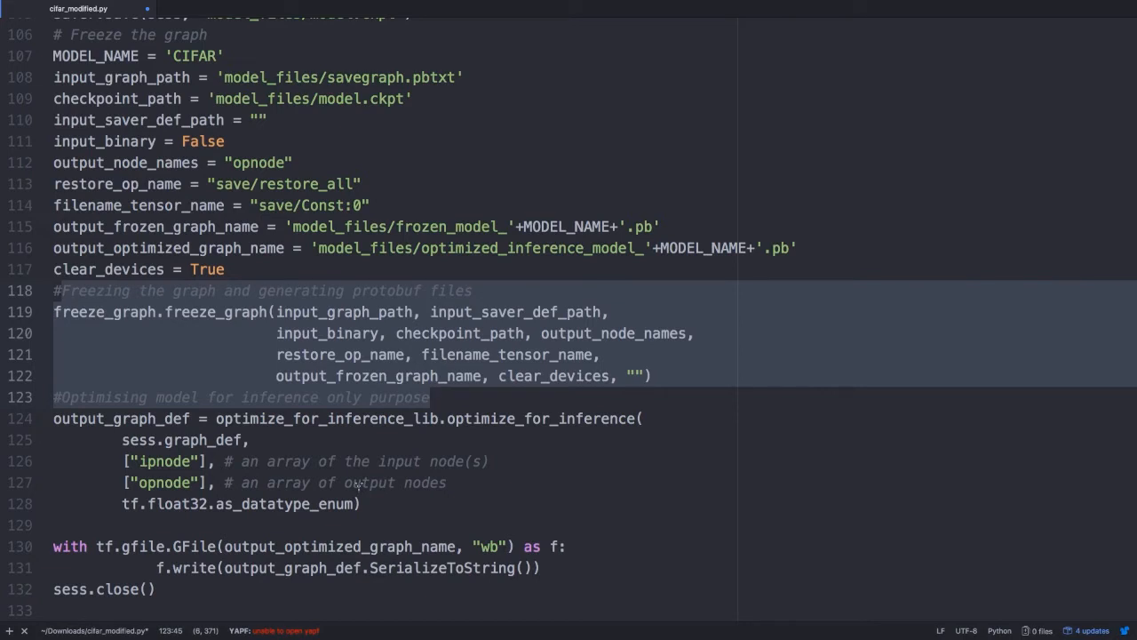
click(430, 397)
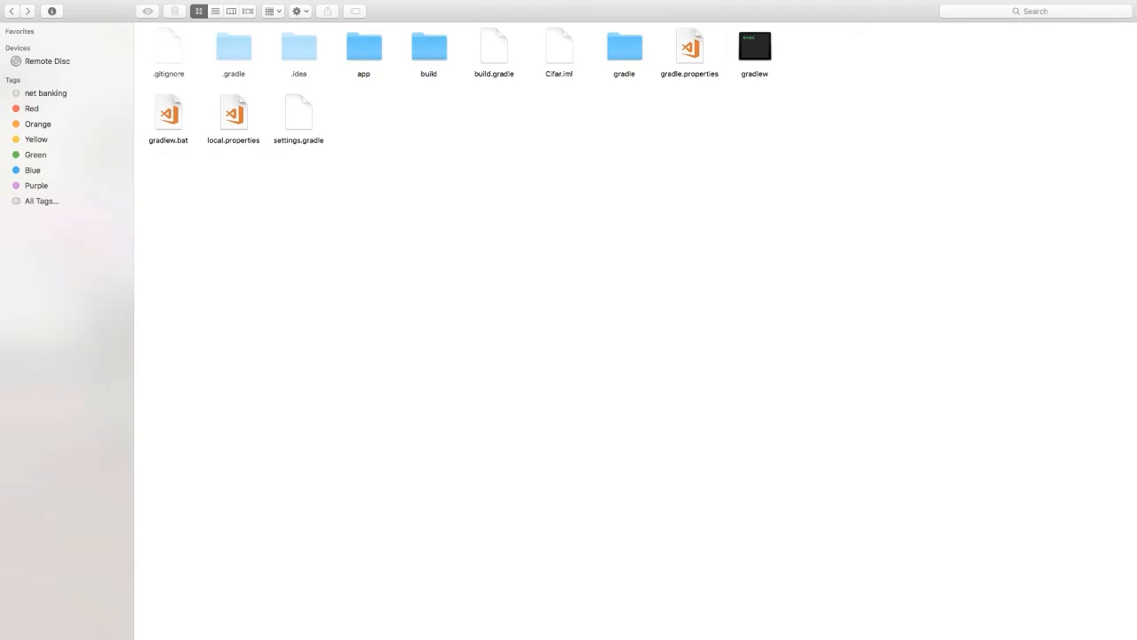
Step: Bring up the Cifar project in Android Studio, showing frozen_model_CIFAR.pb under app > assets
double_click(364, 47)
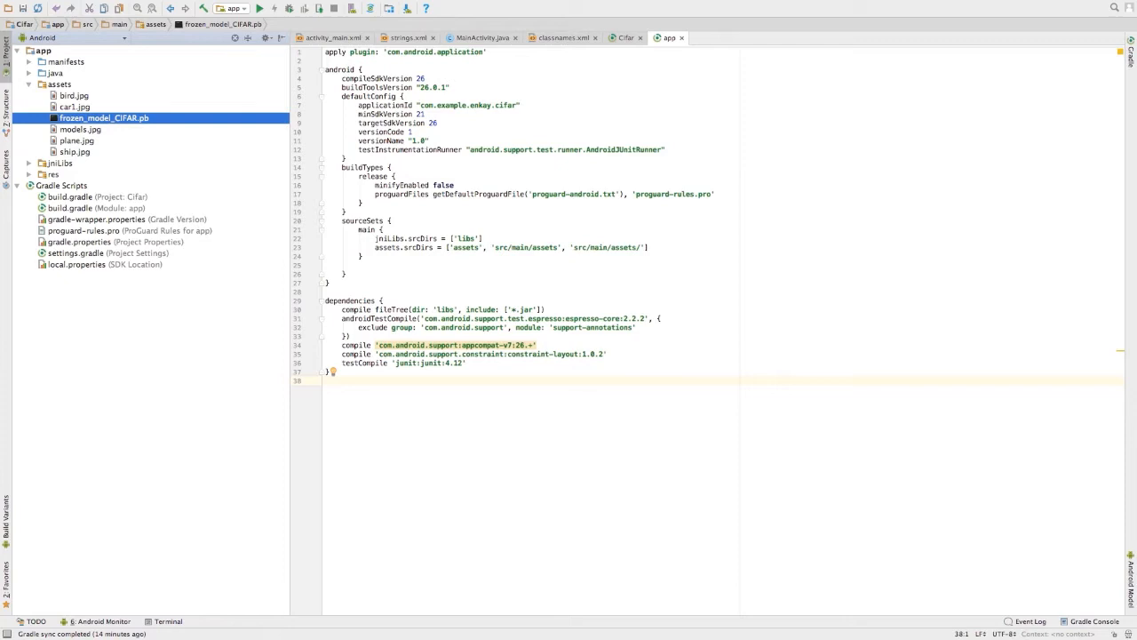
Step: Highlight build.gradle's jniLibs.srcDirs line and inspect the jniLibs native libraries in the Project pane
click(29, 85)
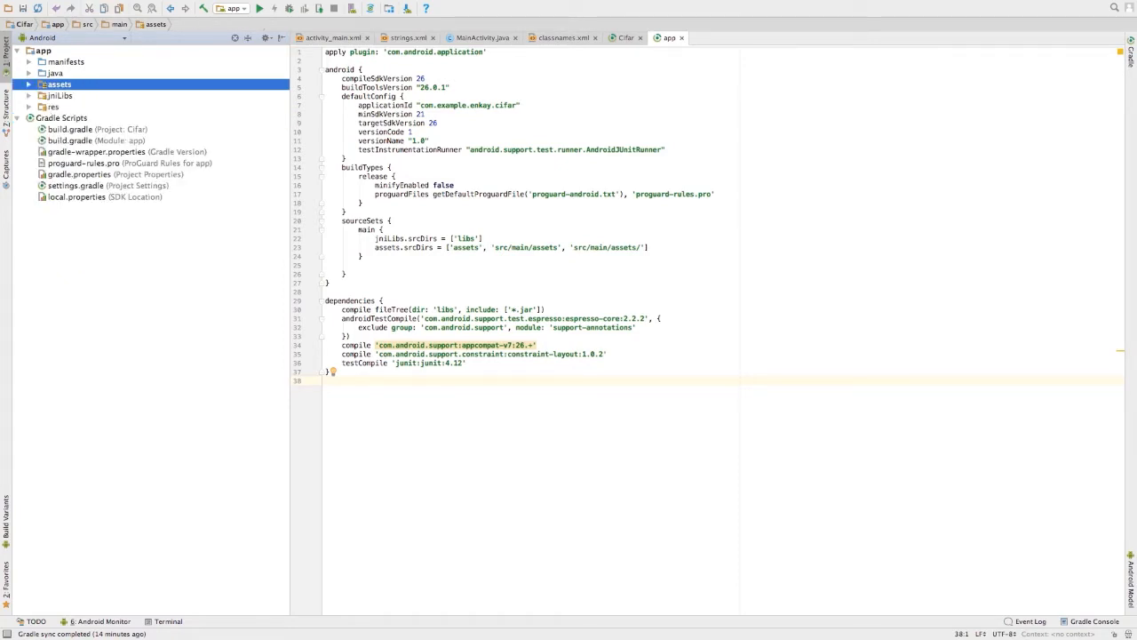
click(98, 140)
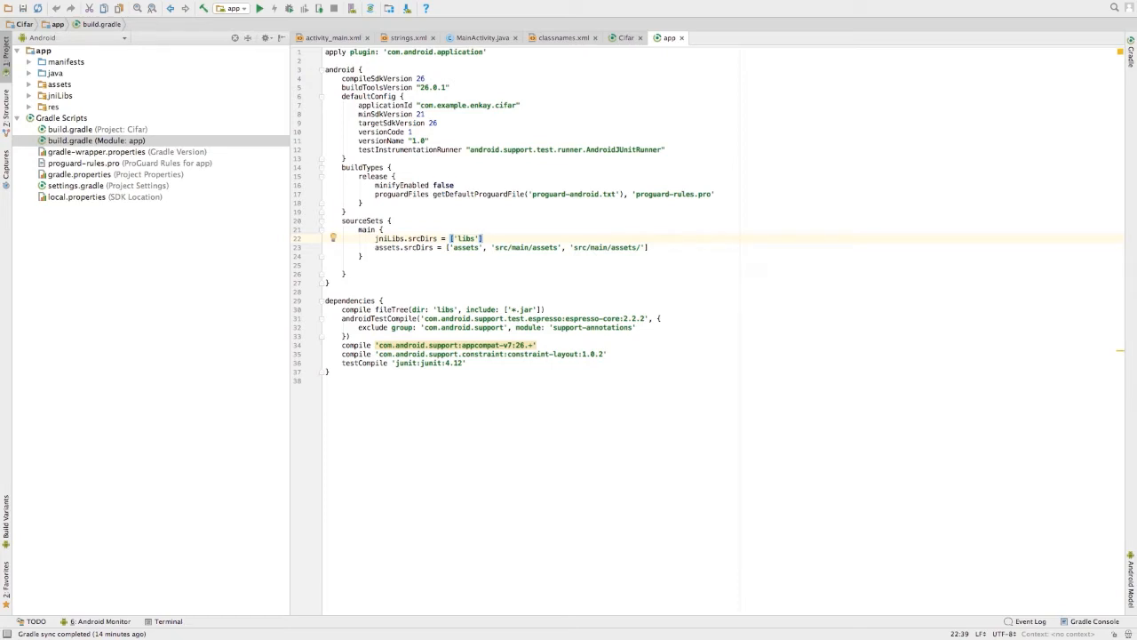
triple_click(426, 238)
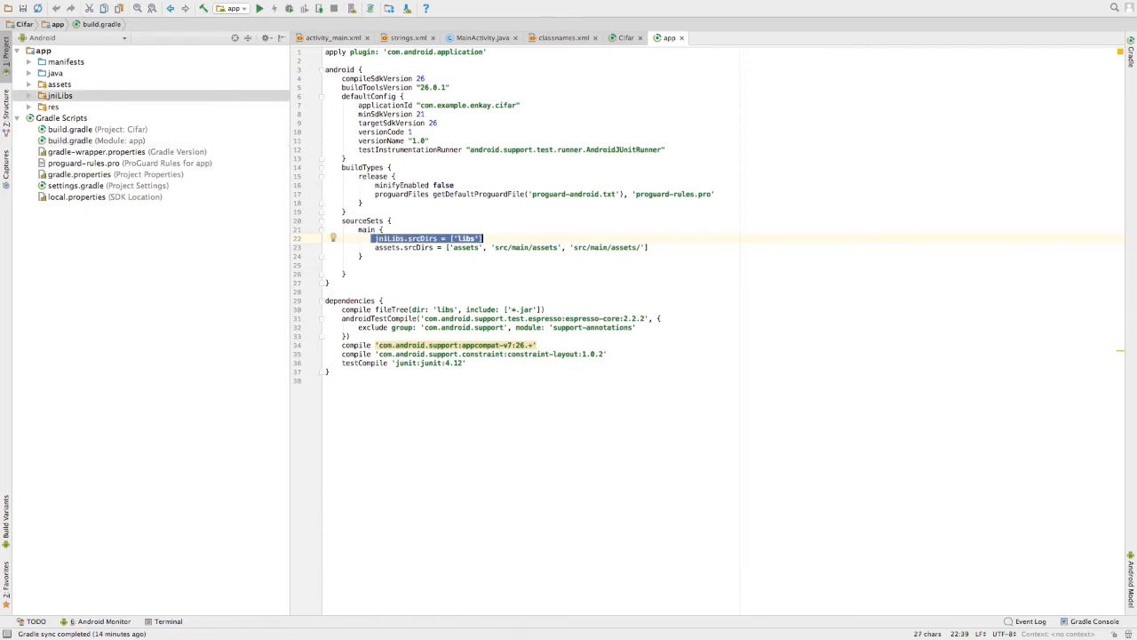
click(60, 95)
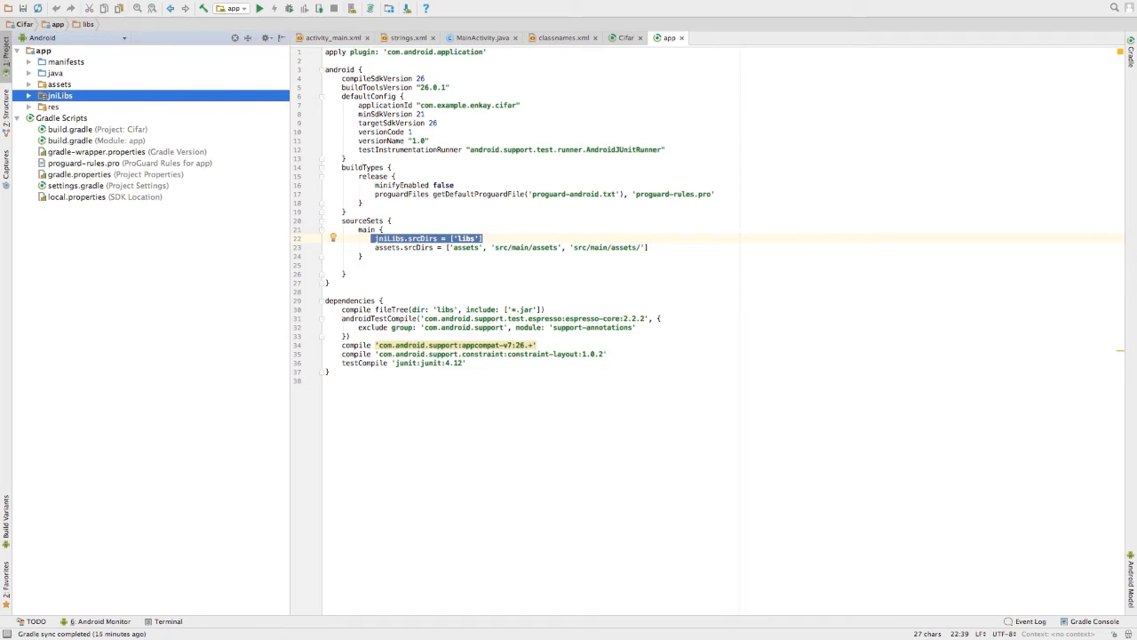
click(29, 95)
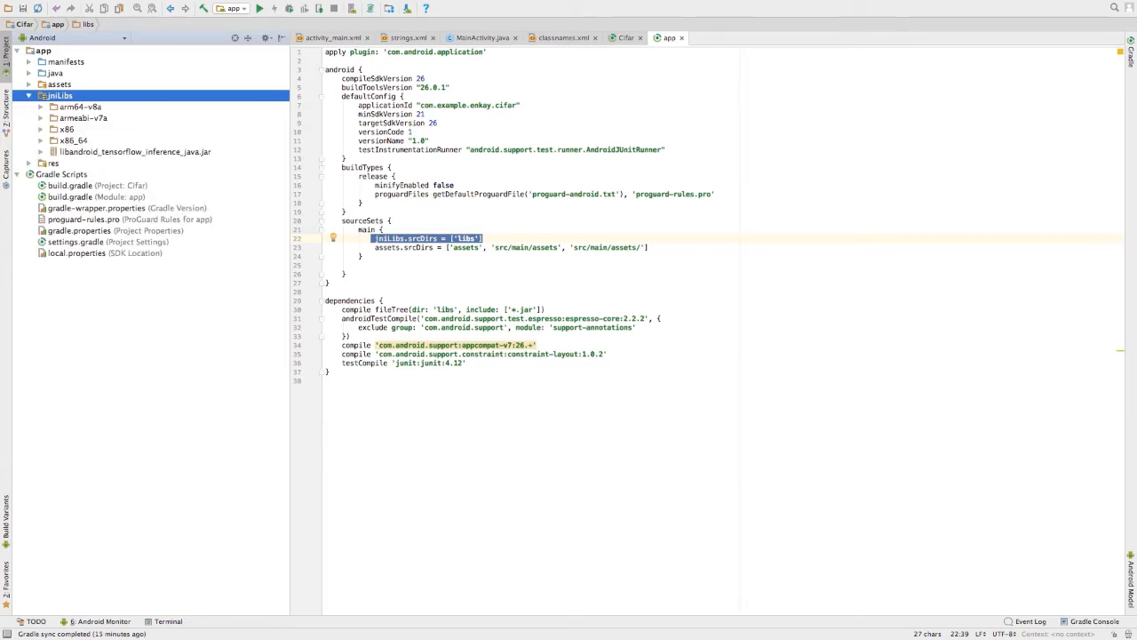
click(29, 95)
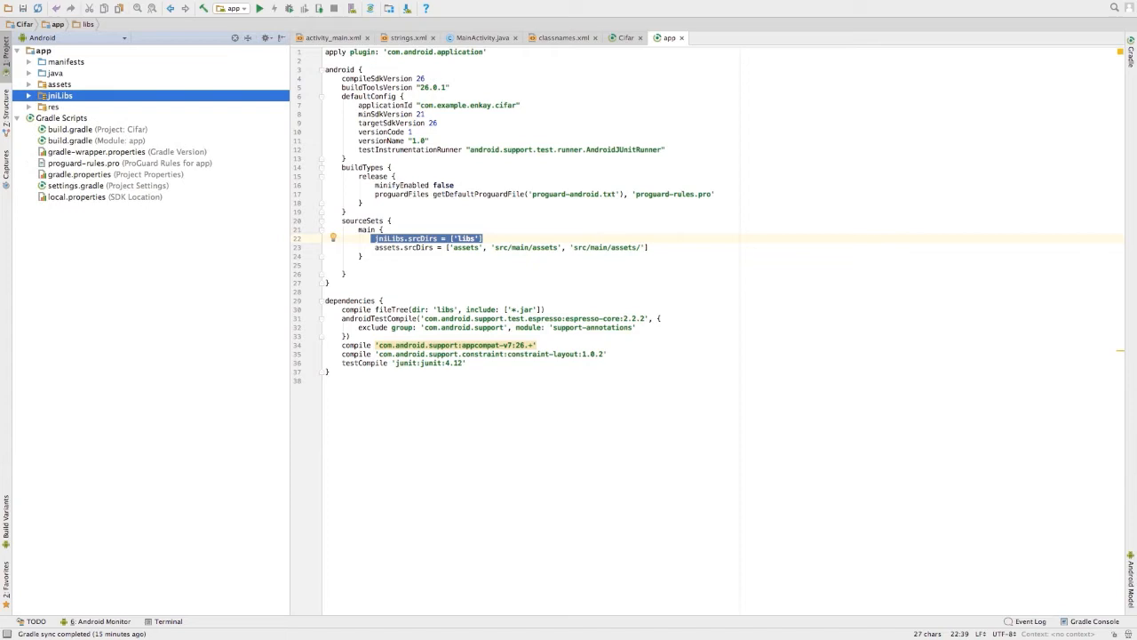
right_click(53, 105)
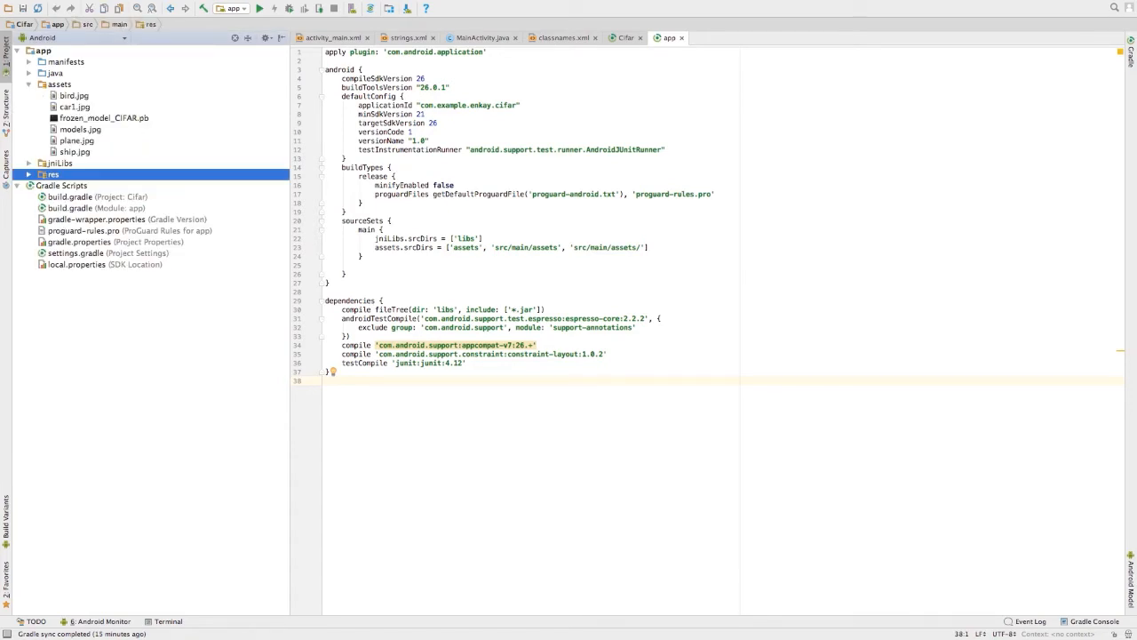
Step: Select frozen_model_CIFAR.pb in assets and view the MainActivity.java editor tab
click(104, 117)
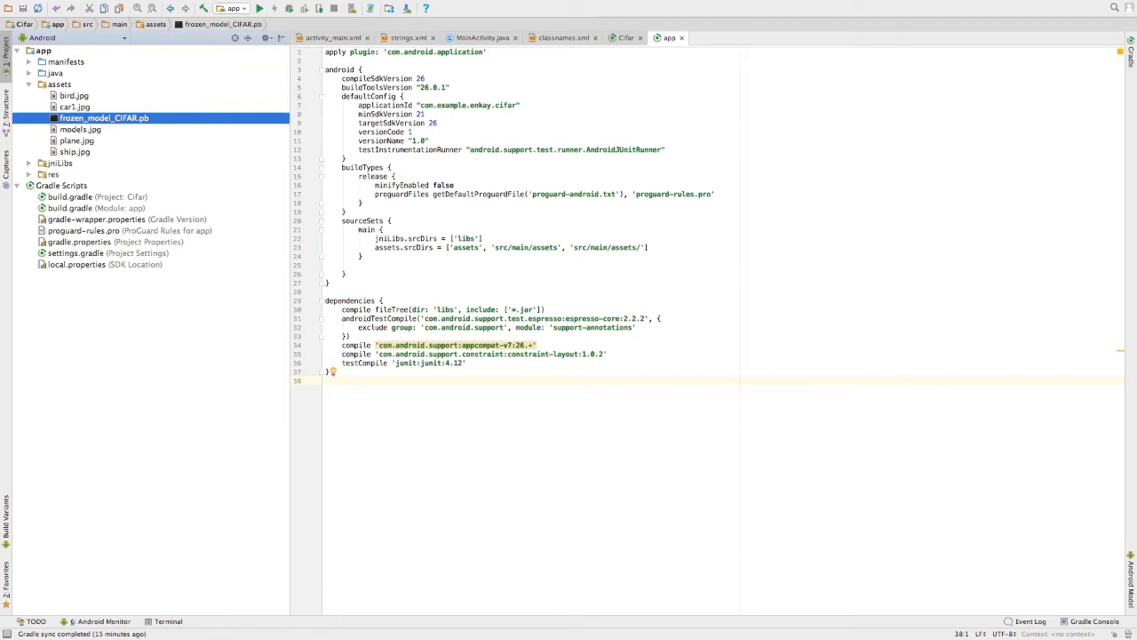
click(479, 37)
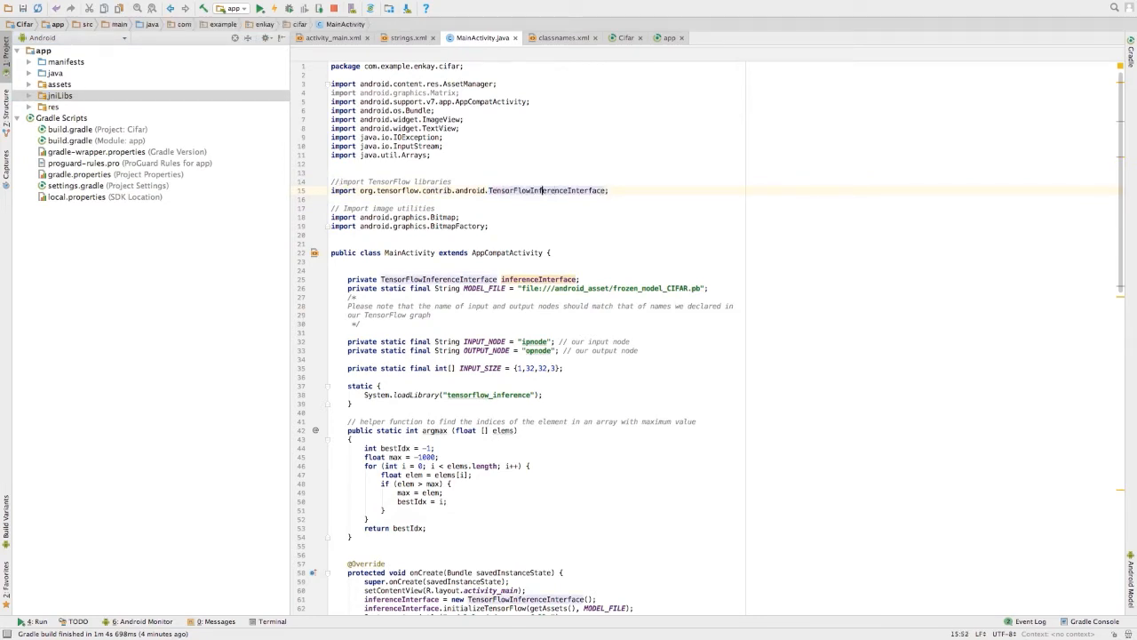
Step: Highlight TensorFlowInferenceInterface in MainActivity, then return to cifar_modified.py in Atom
double_click(545, 190)
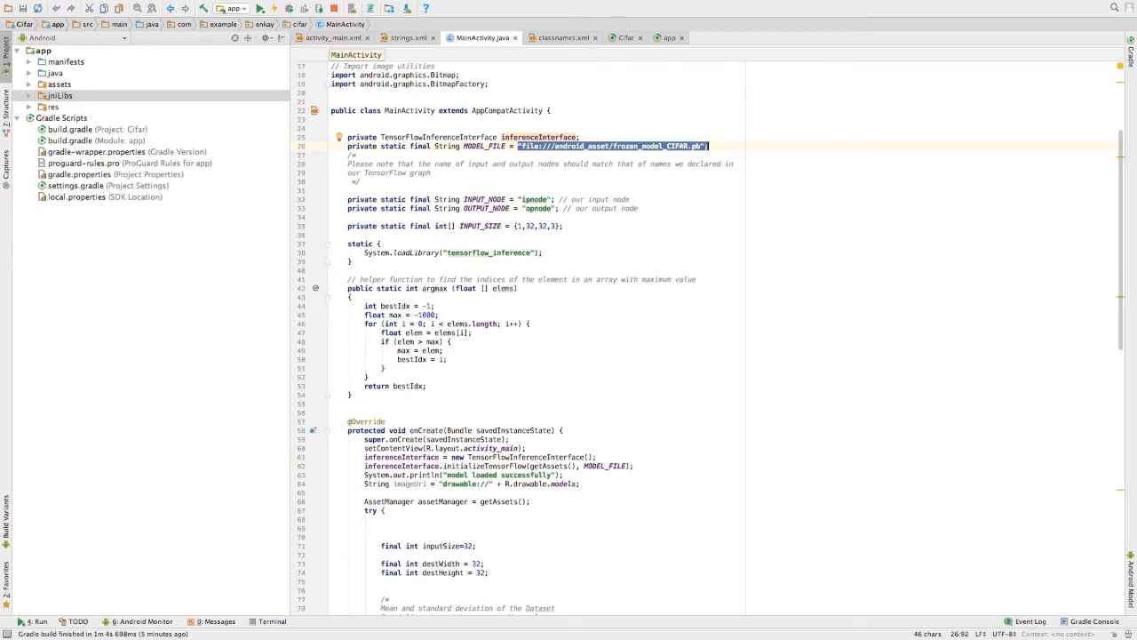
click(30, 83)
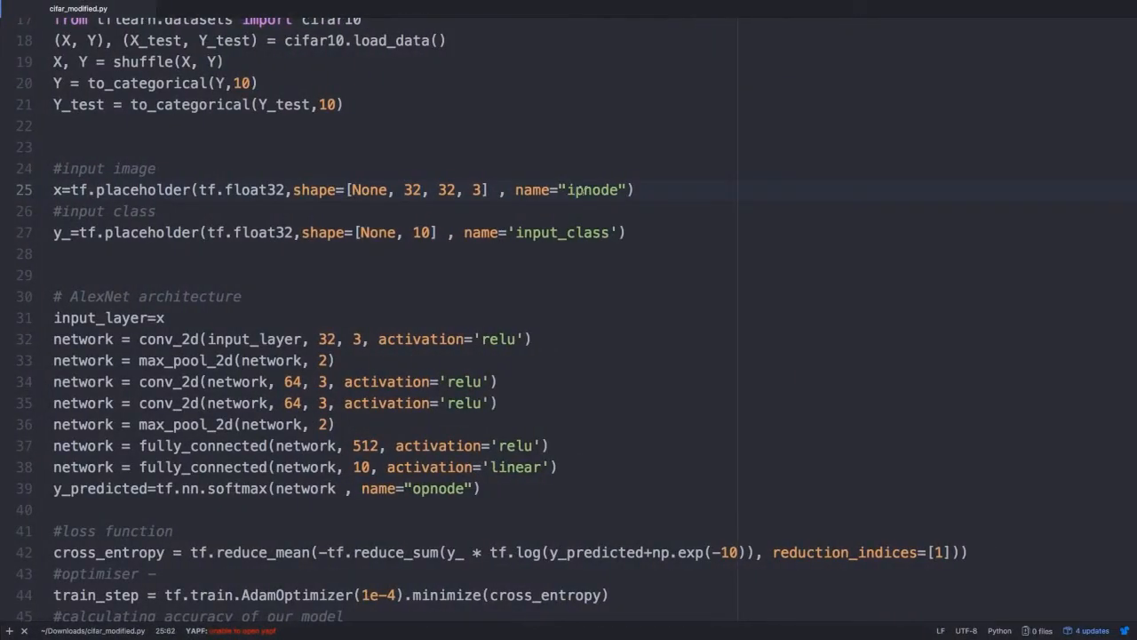
click(60, 189)
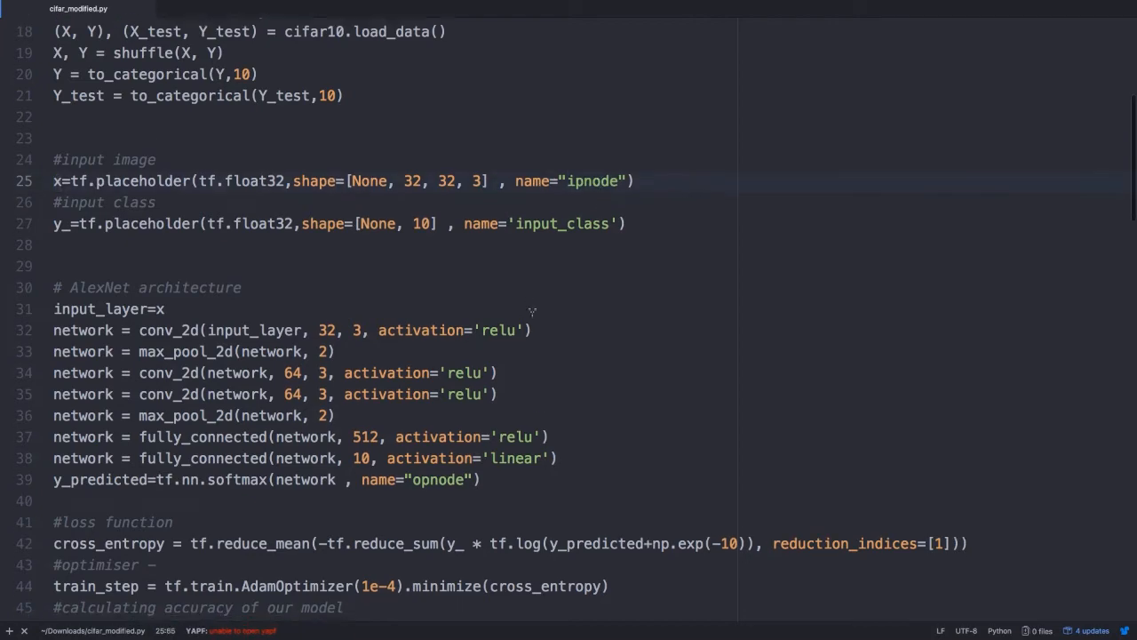
double_click(438, 464)
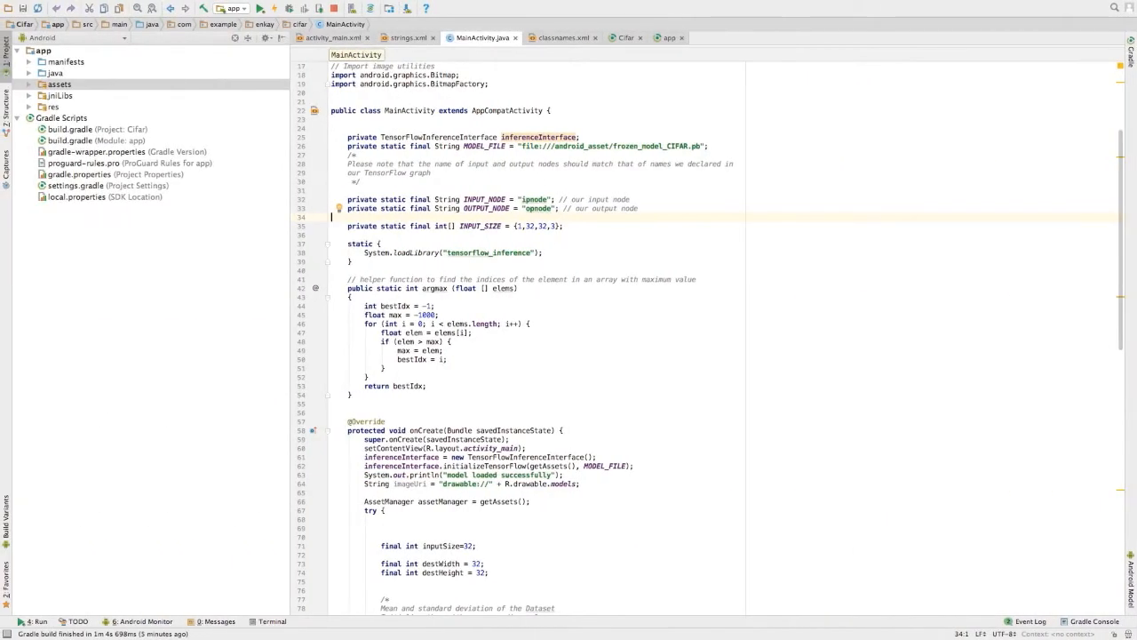
double_click(533, 226)
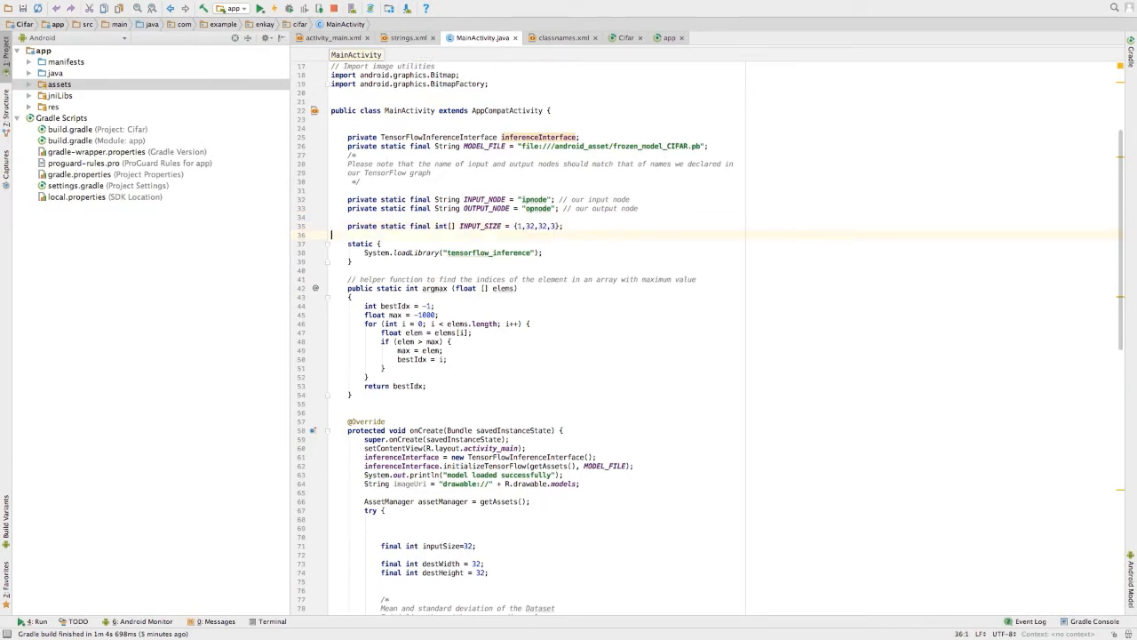
click(523, 225)
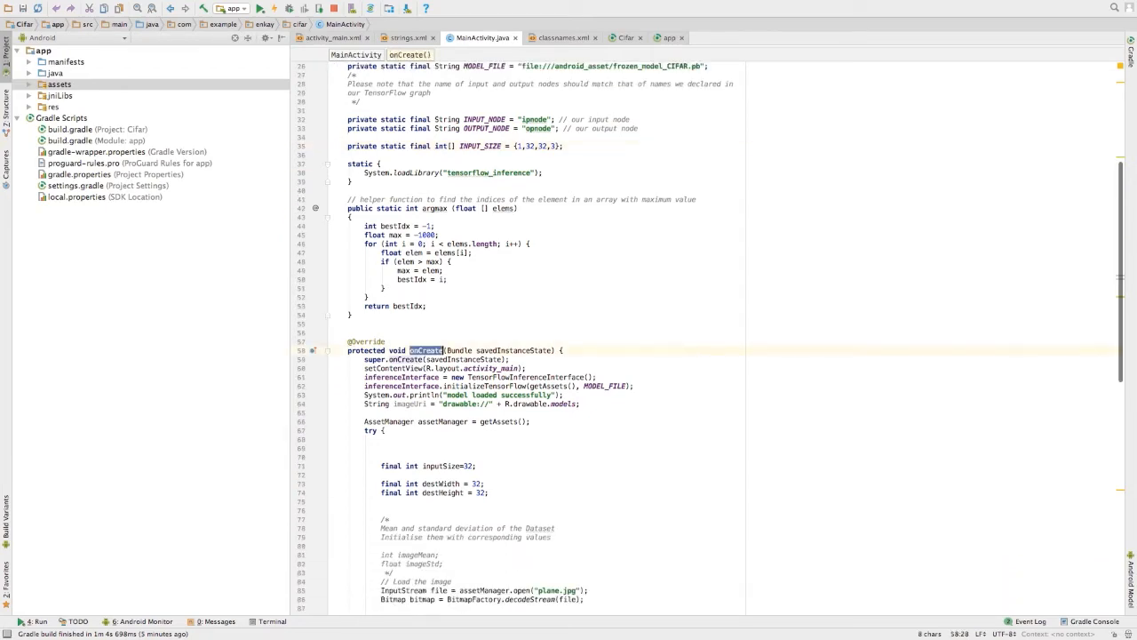
scroll(down, 3)
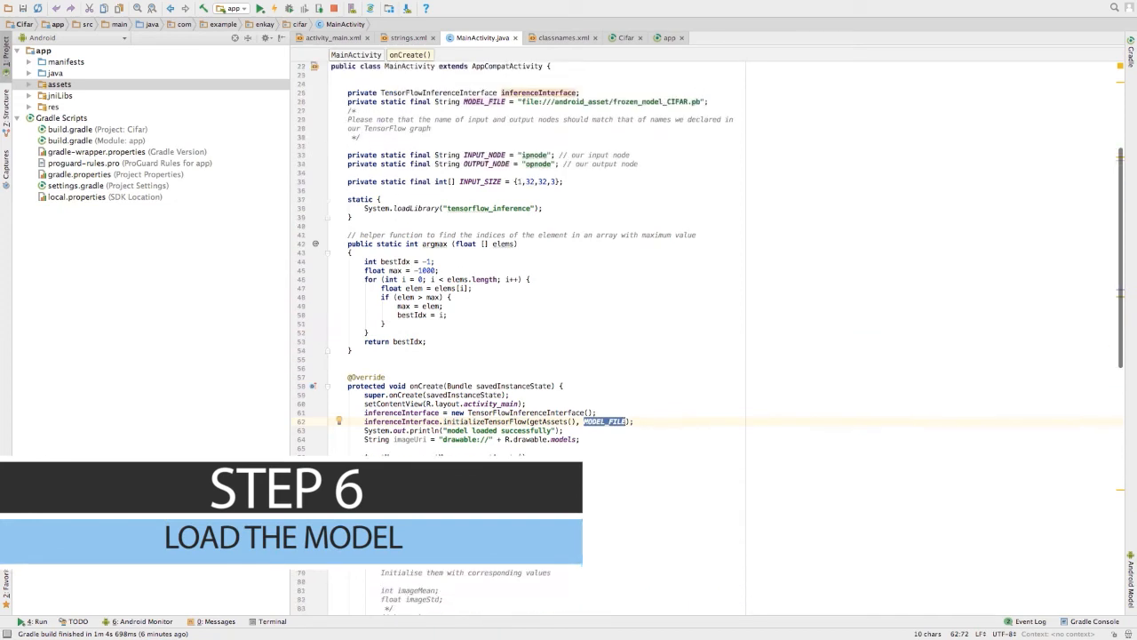
scroll(down, 3)
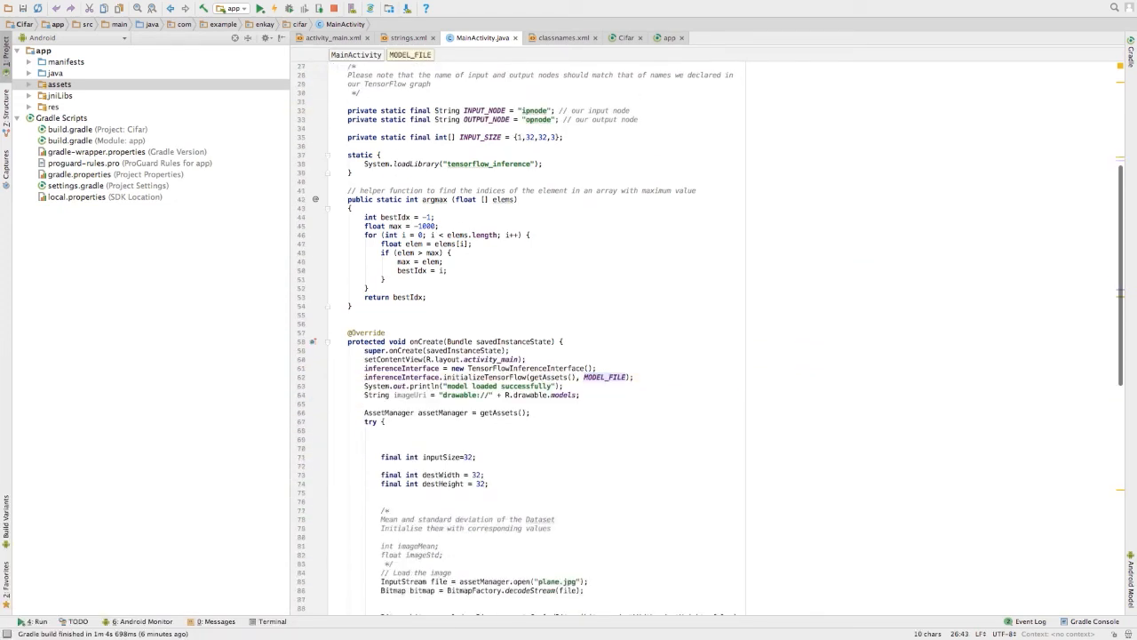
scroll(down, 3)
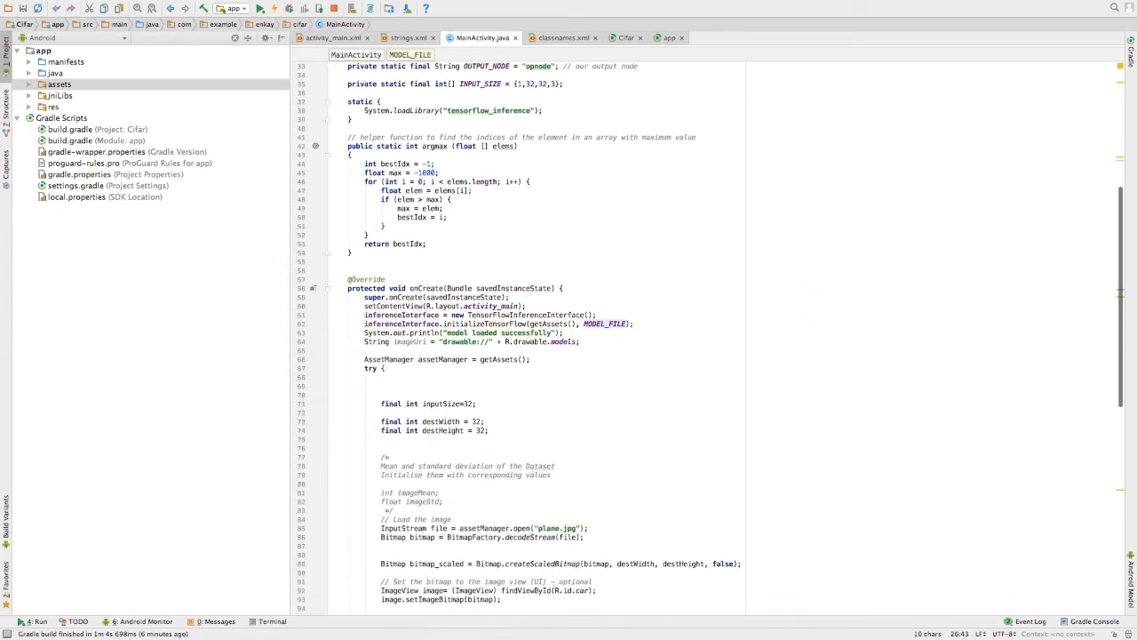
click(462, 333)
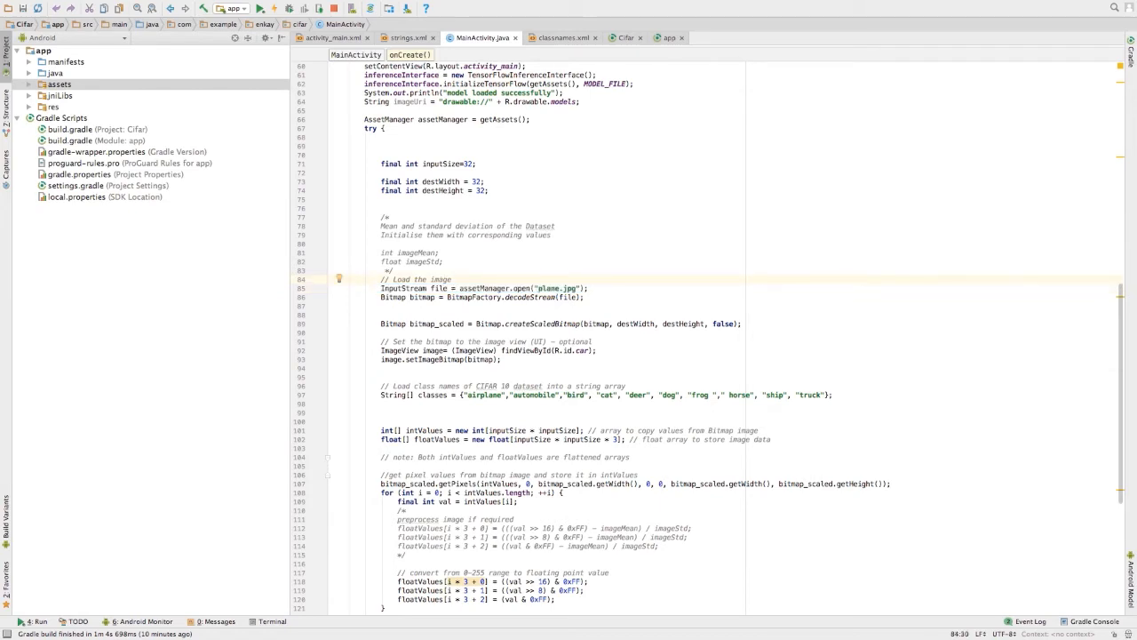
Step: Expand assets to show sample images and highlight 'airplane' in the classes array
click(58, 83)
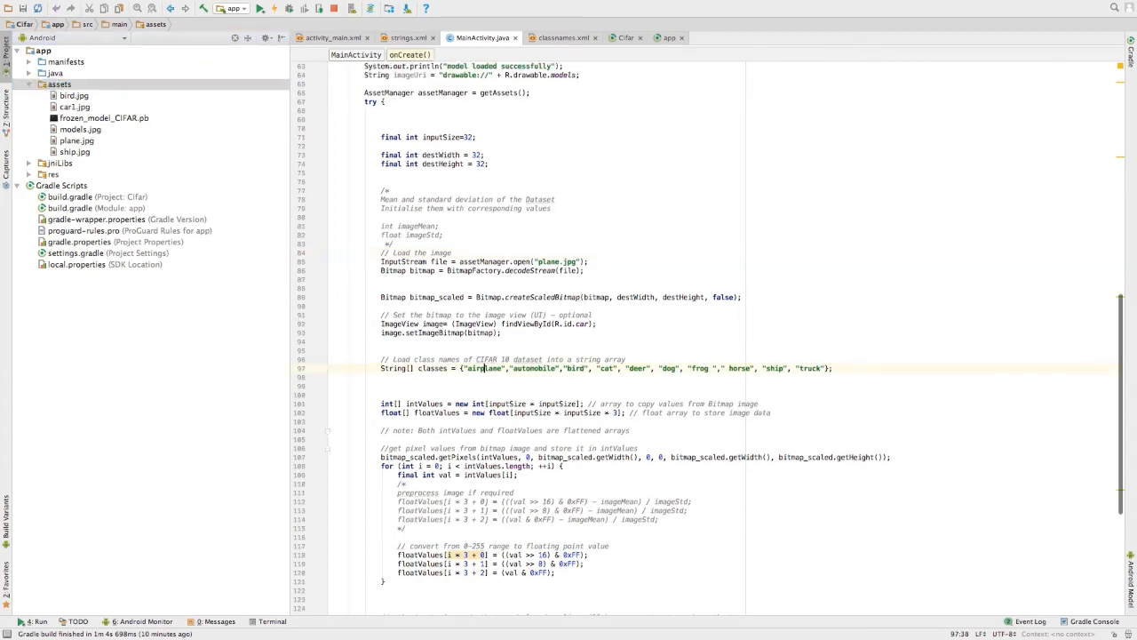
double_click(486, 368)
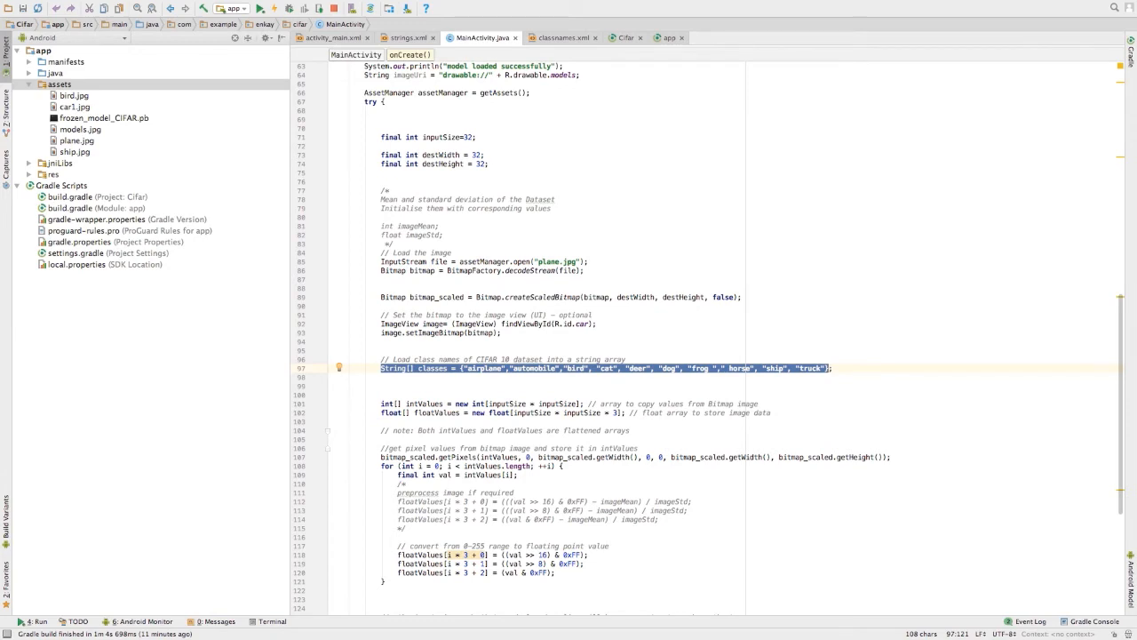
scroll(down, 3)
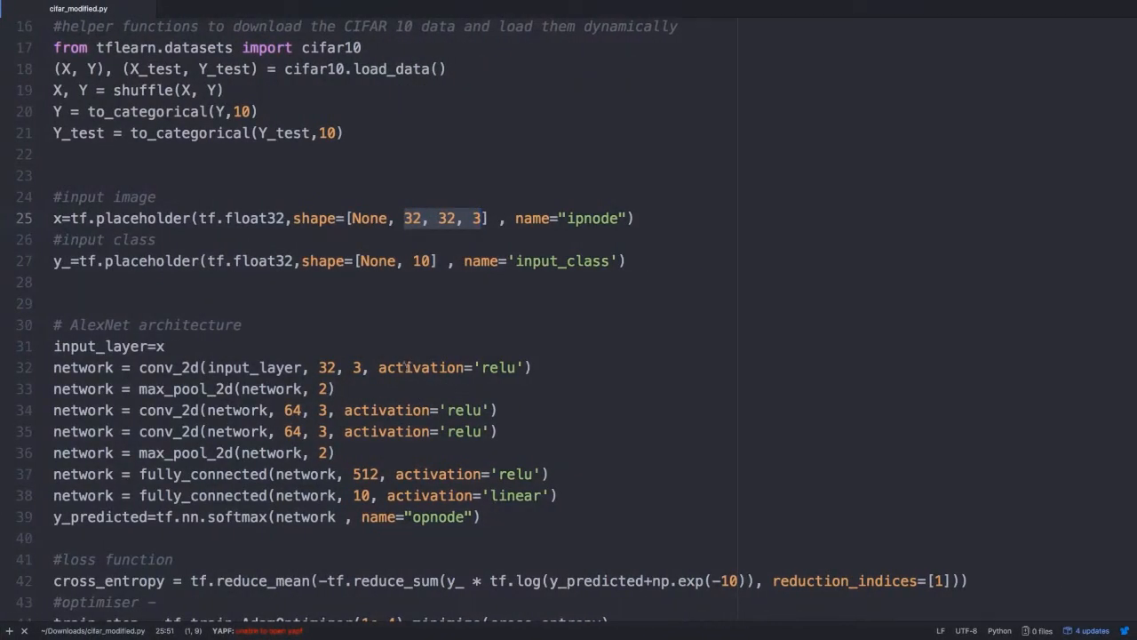
click(59, 218)
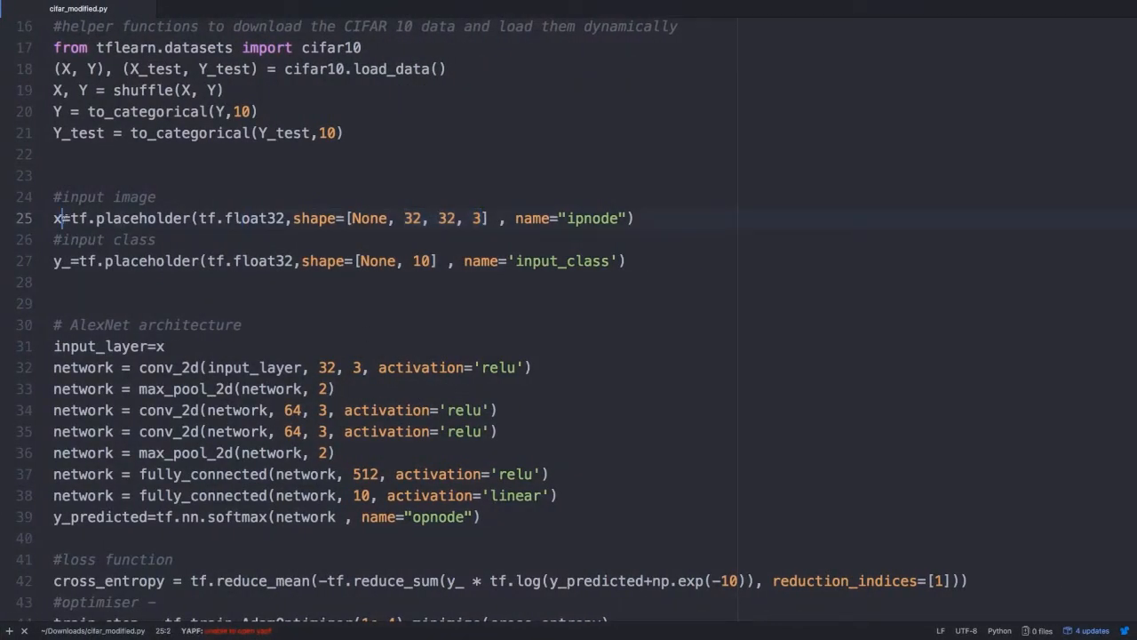
double_click(240, 218)
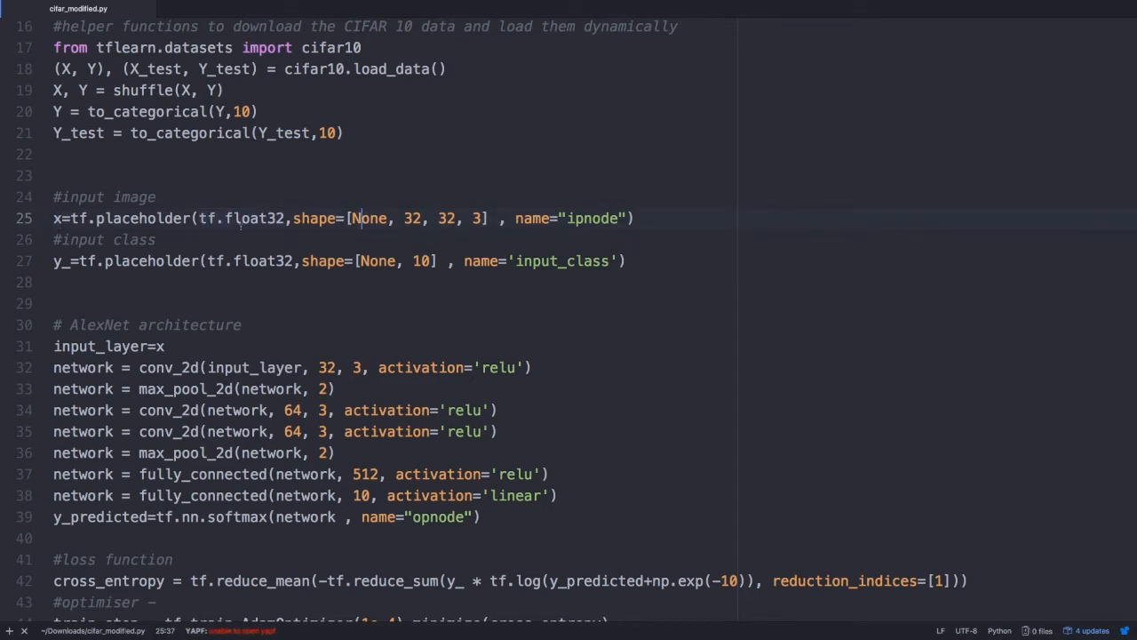
double_click(256, 218)
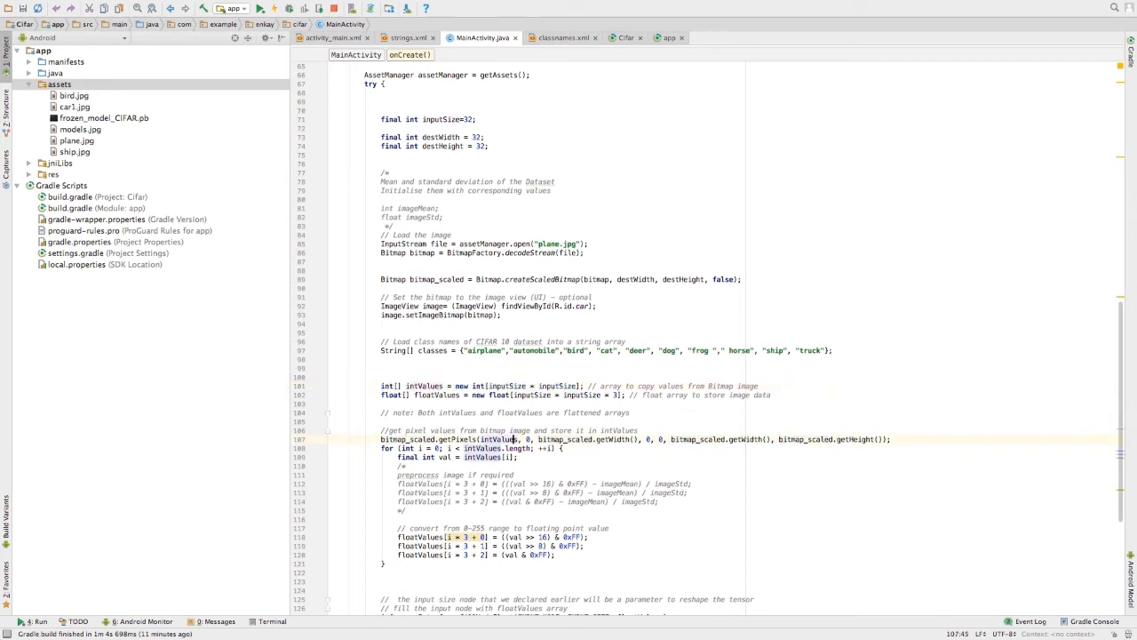
double_click(409, 439)
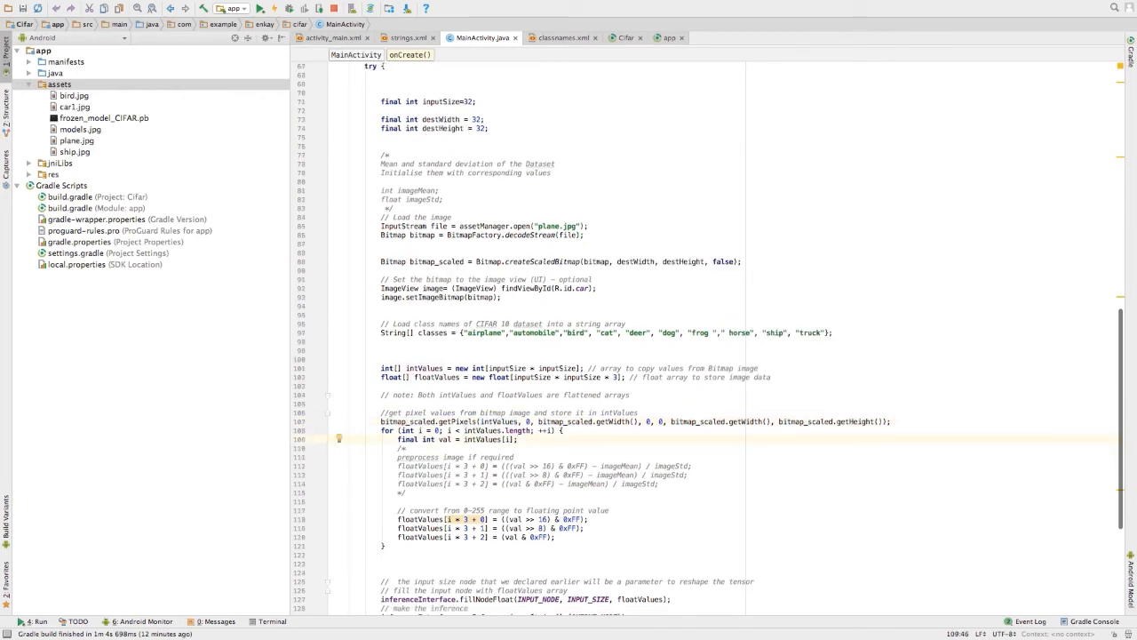
double_click(443, 439)
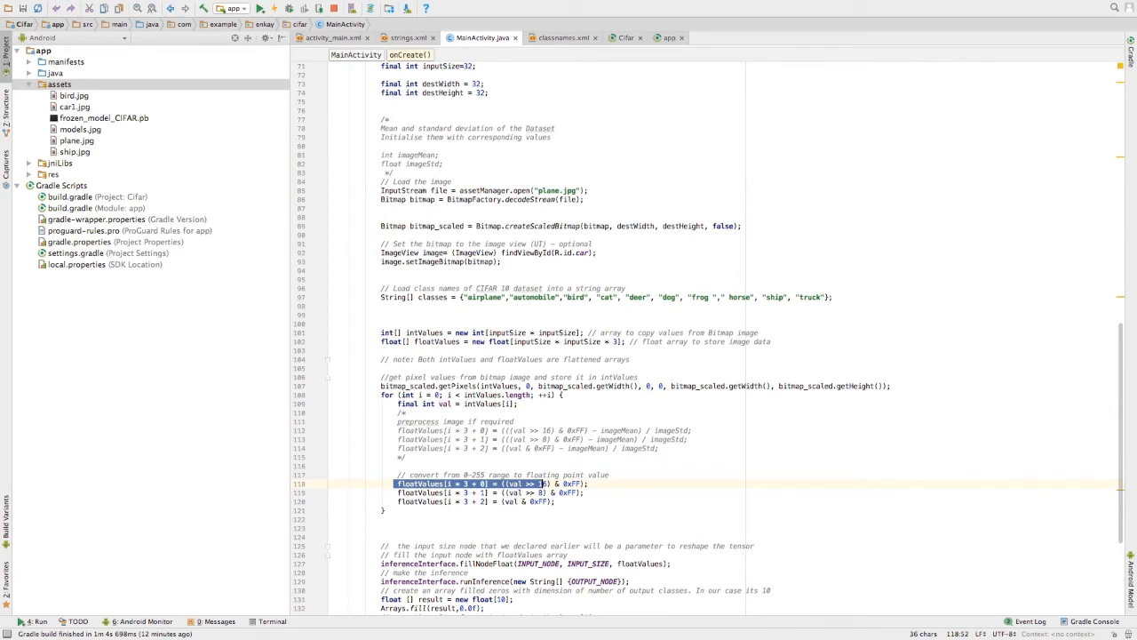
click(451, 474)
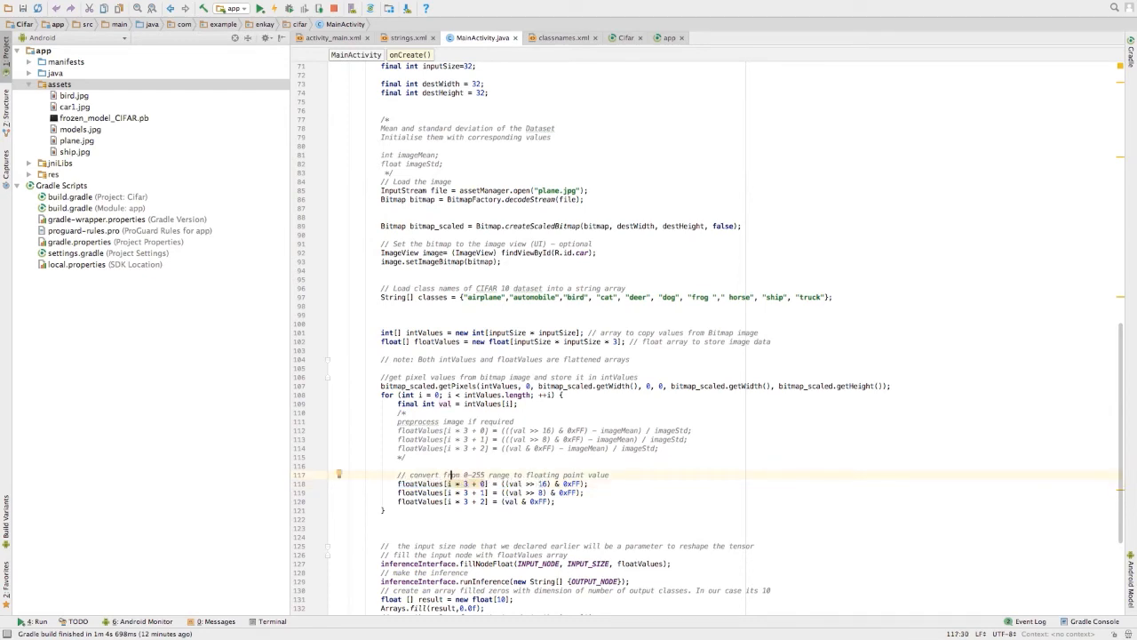
double_click(564, 474)
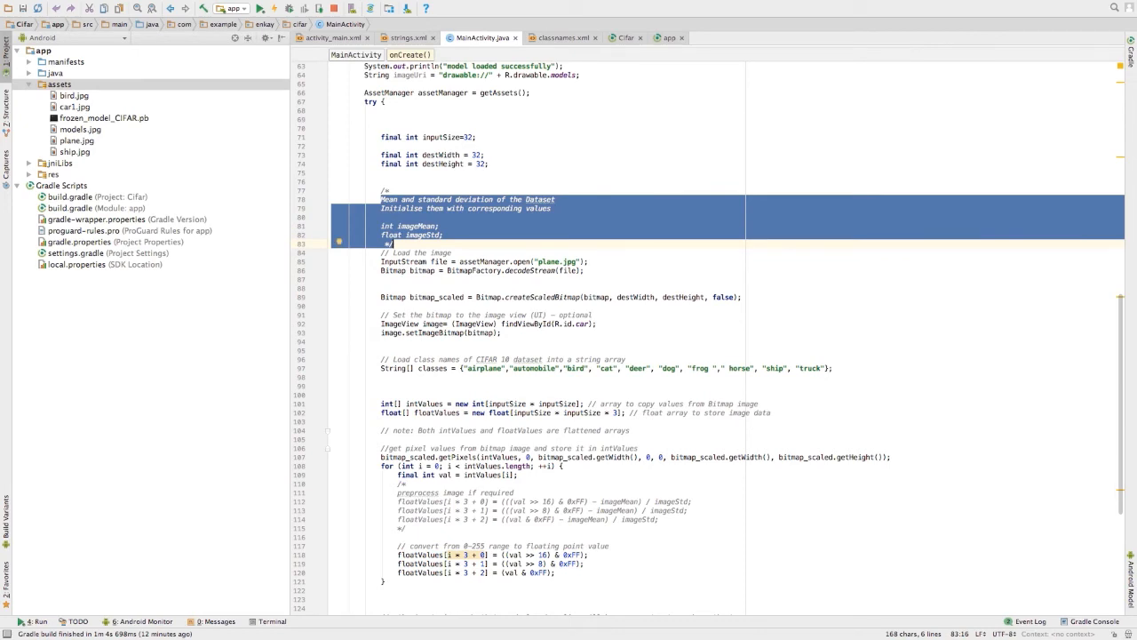
scroll(down, 3)
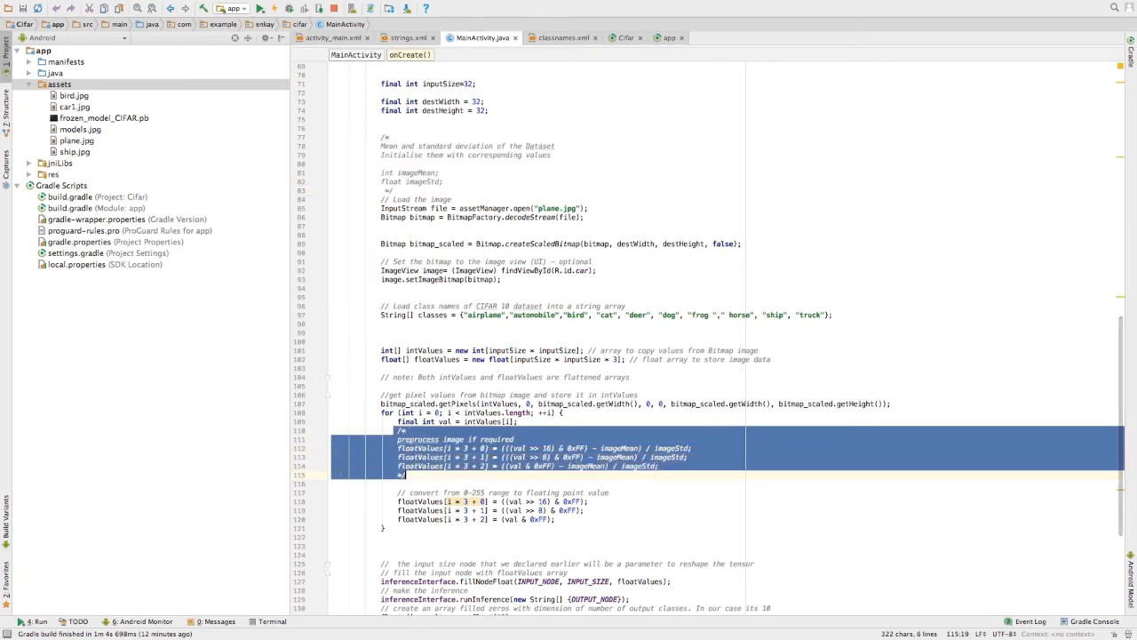
click(339, 472)
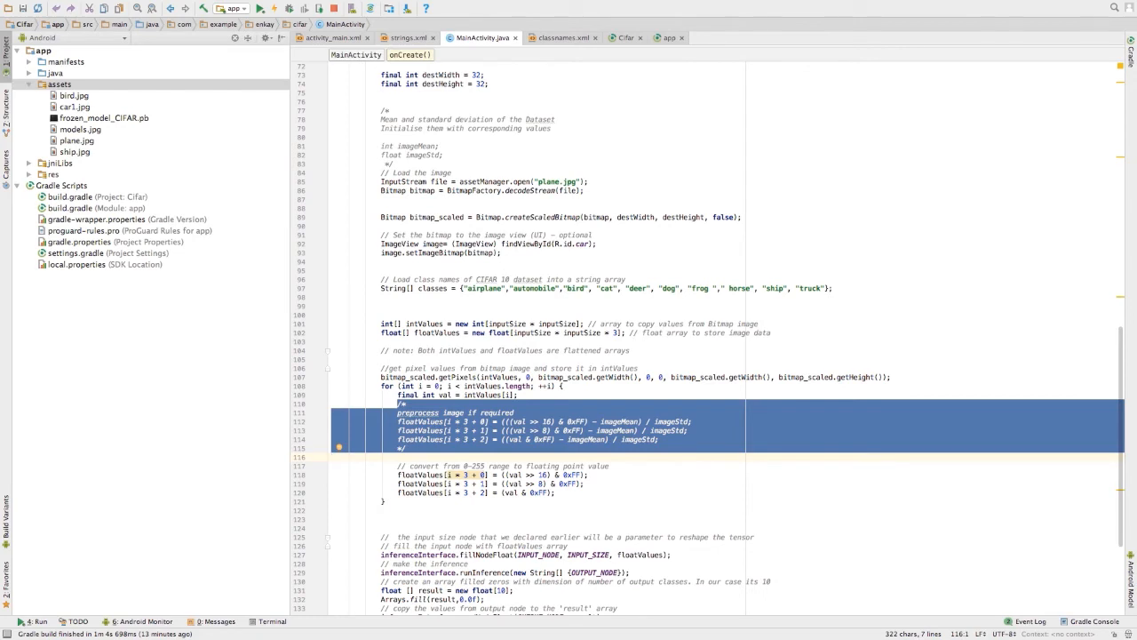
scroll(down, 3)
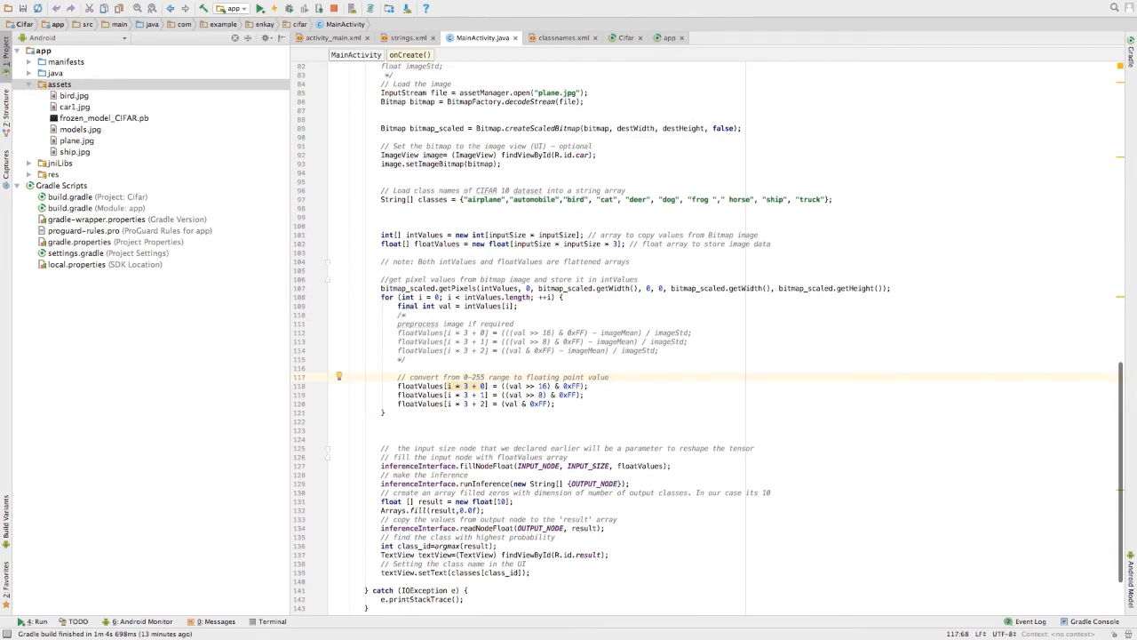
drag(396, 385, 555, 404)
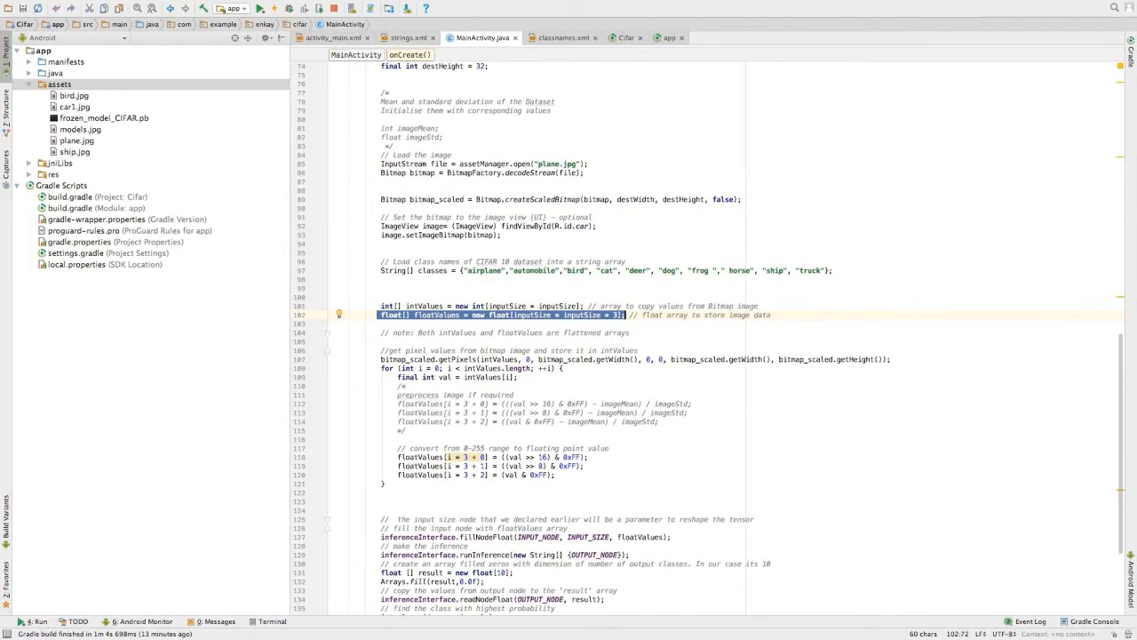
scroll(down, 3)
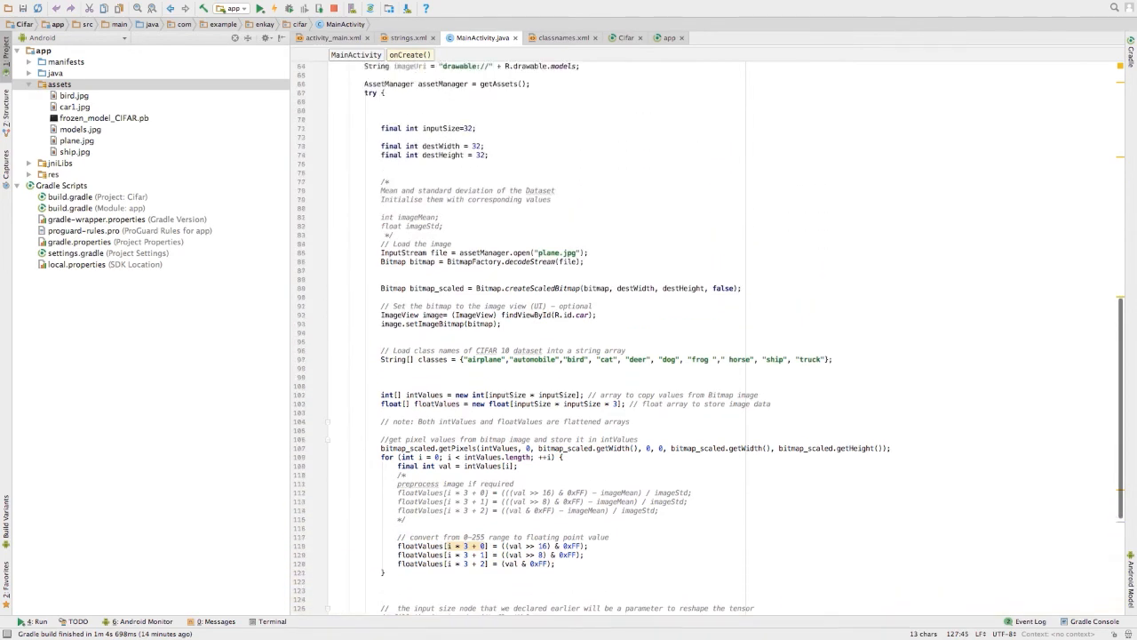
Step: Scroll past INPUT_SIZE to readNodeFloat, then switch to the training script in Atom
scroll(down, 3)
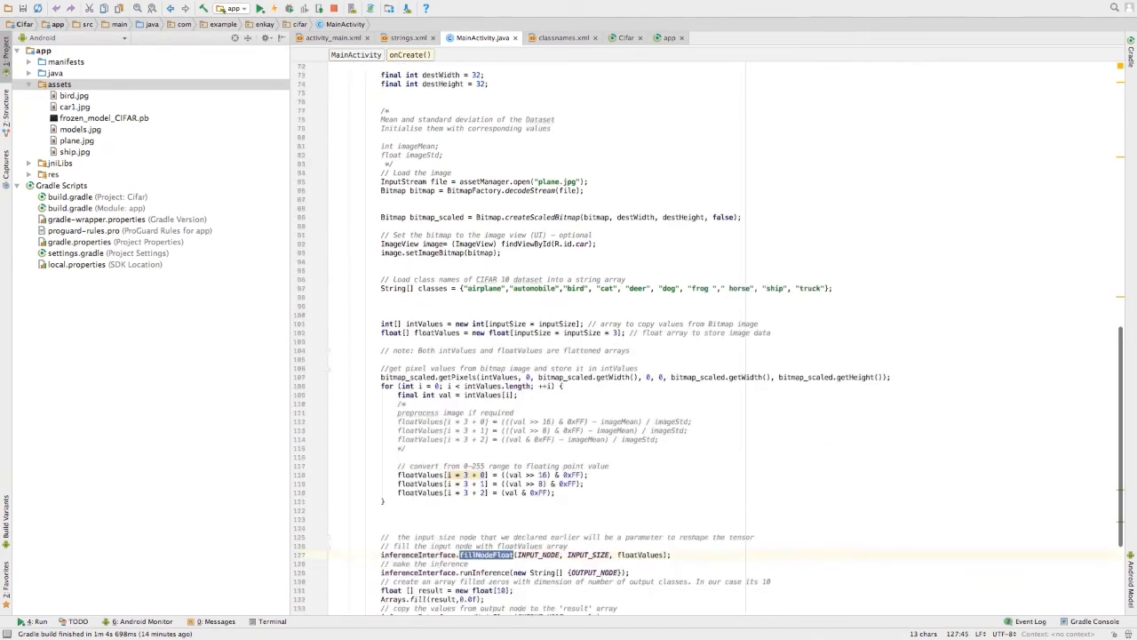
scroll(down, 3)
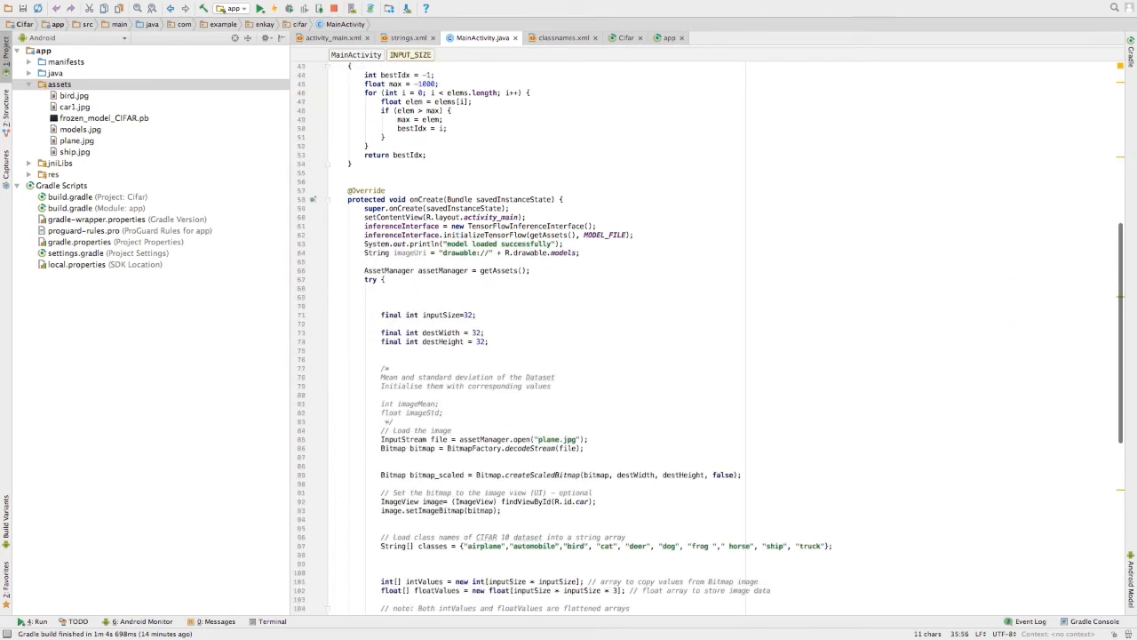
scroll(down, 3)
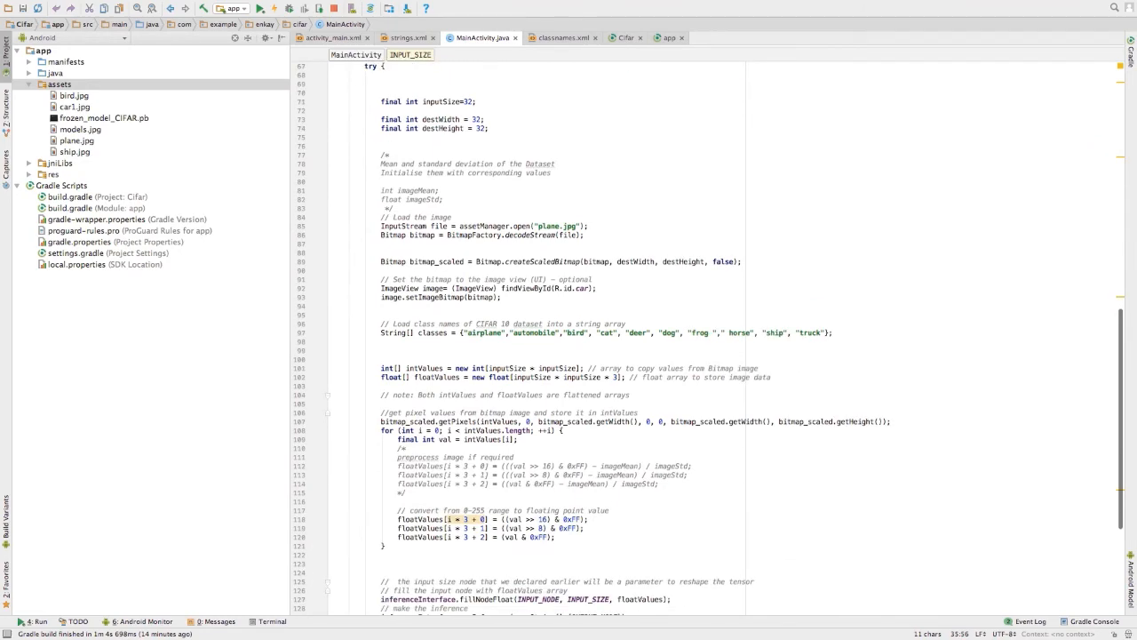
scroll(down, 3)
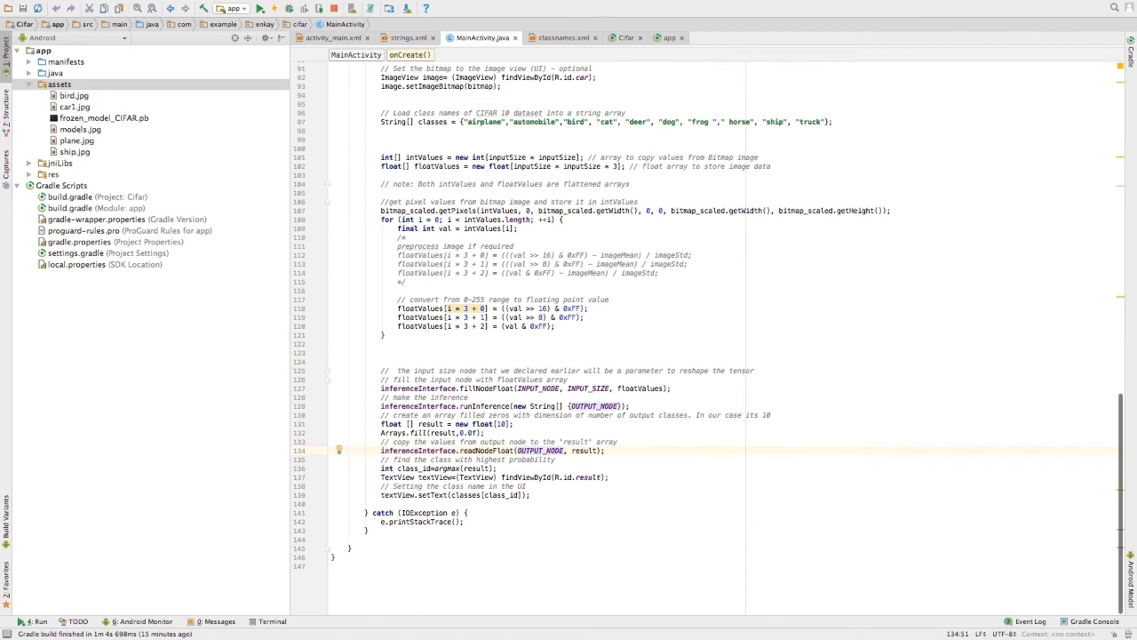
click(502, 424)
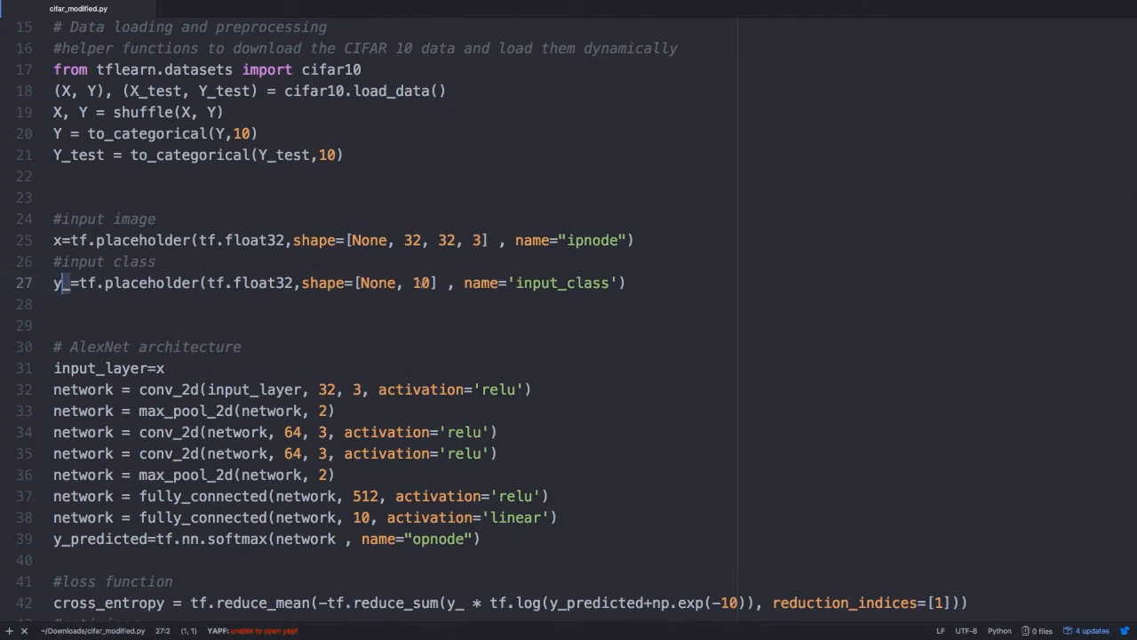
click(436, 283)
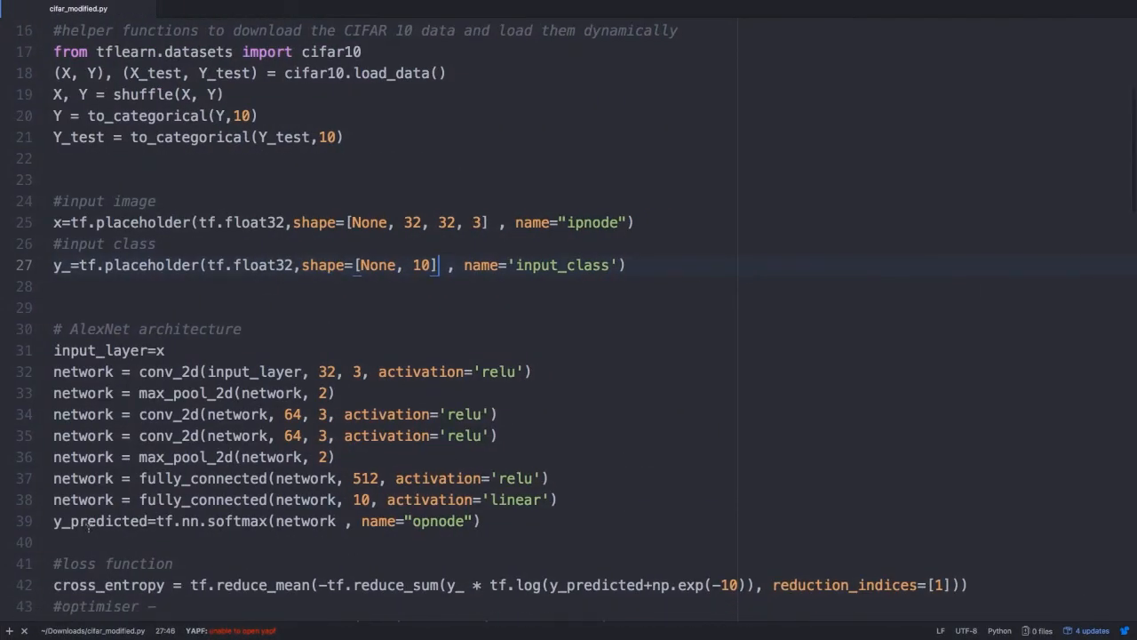
double_click(222, 521)
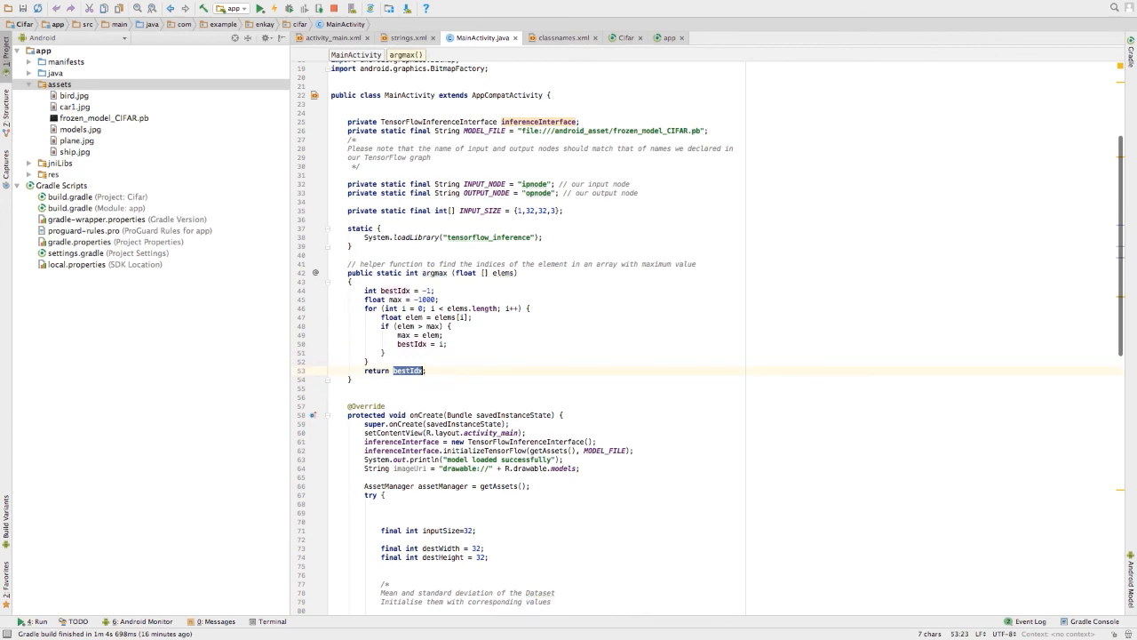
Step: Scroll MainActivity to the end of onCreate, where argmax picks the displayed class name
scroll(down, 3)
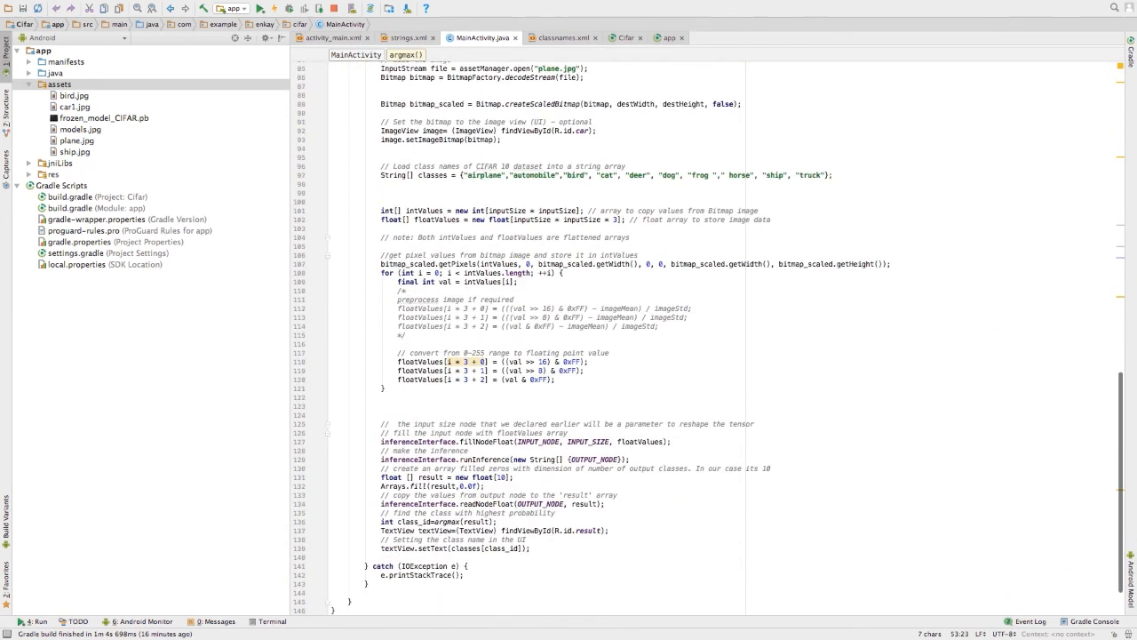
scroll(down, 3)
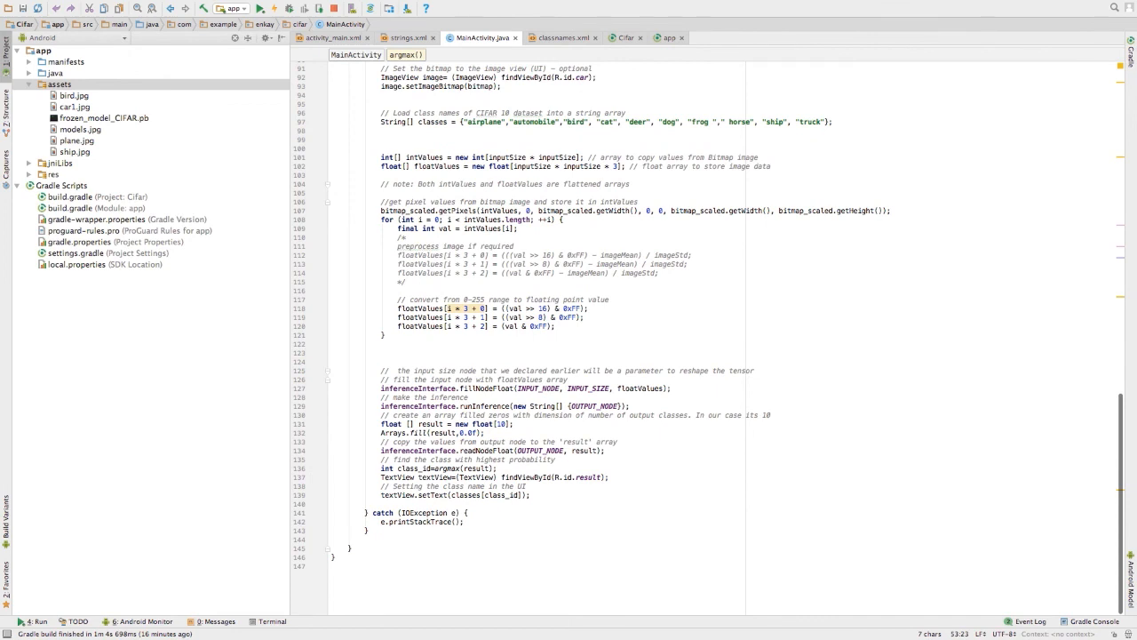